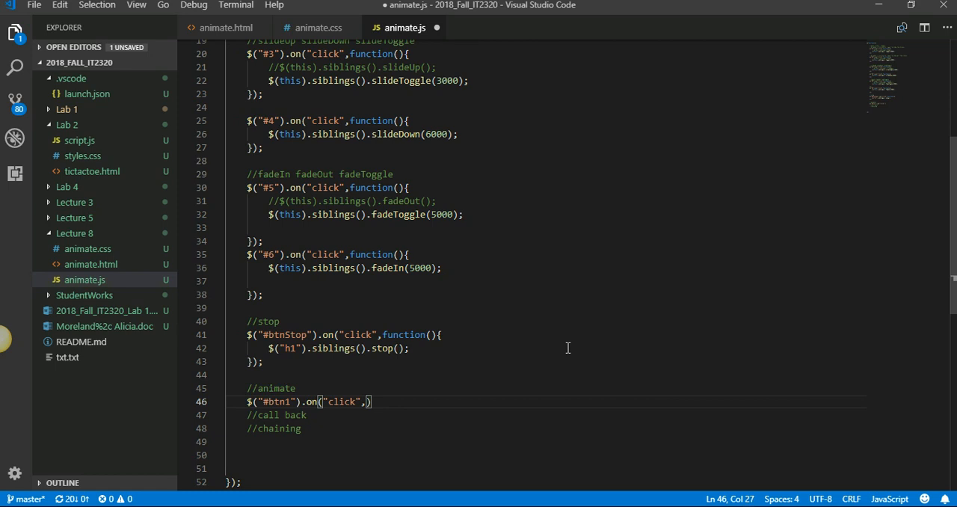
- Write $("#box").animate({},5000); inside the #btn1 click handler's function body
type("function(")
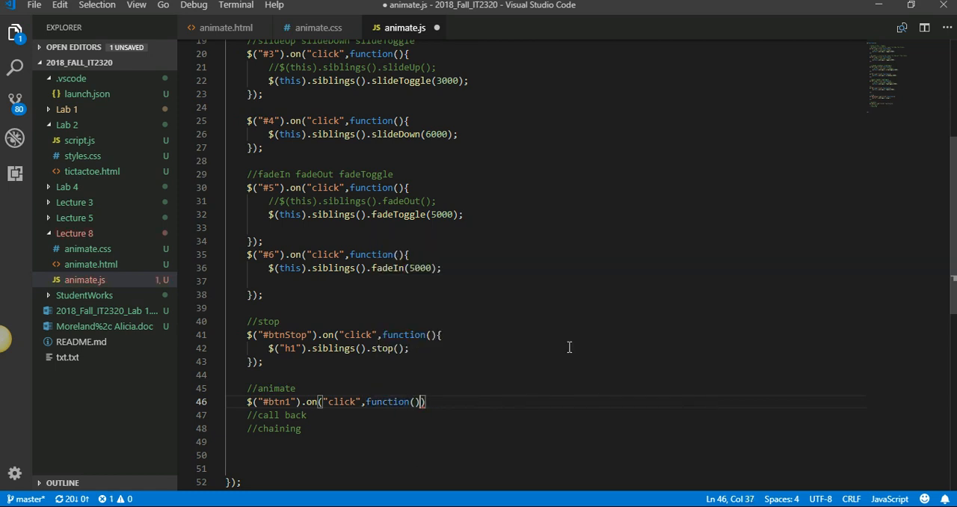
type("{")
key("Enter")
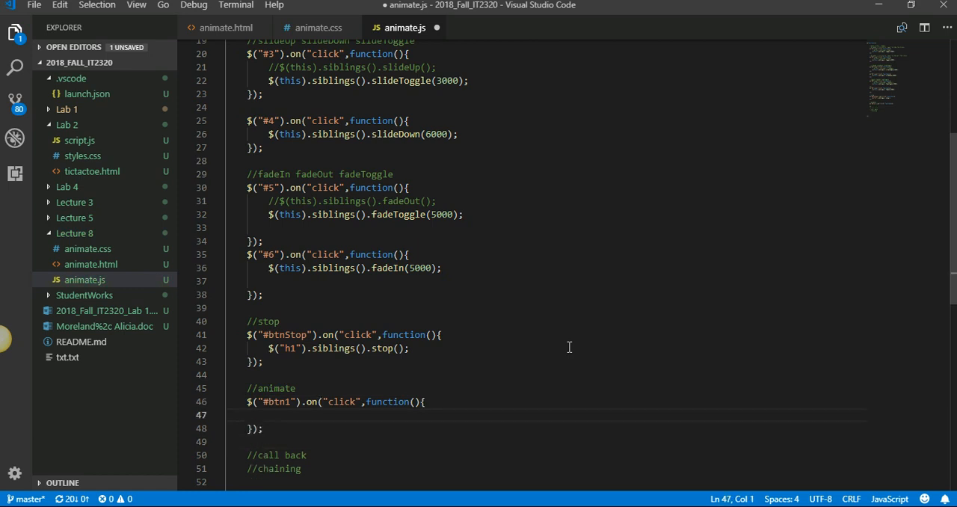
type("$")
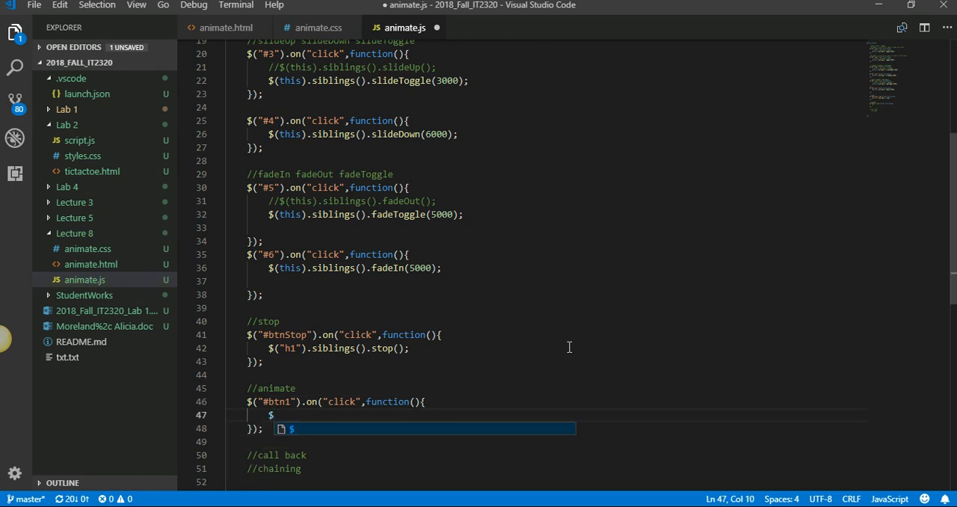
type("$(\"\")")
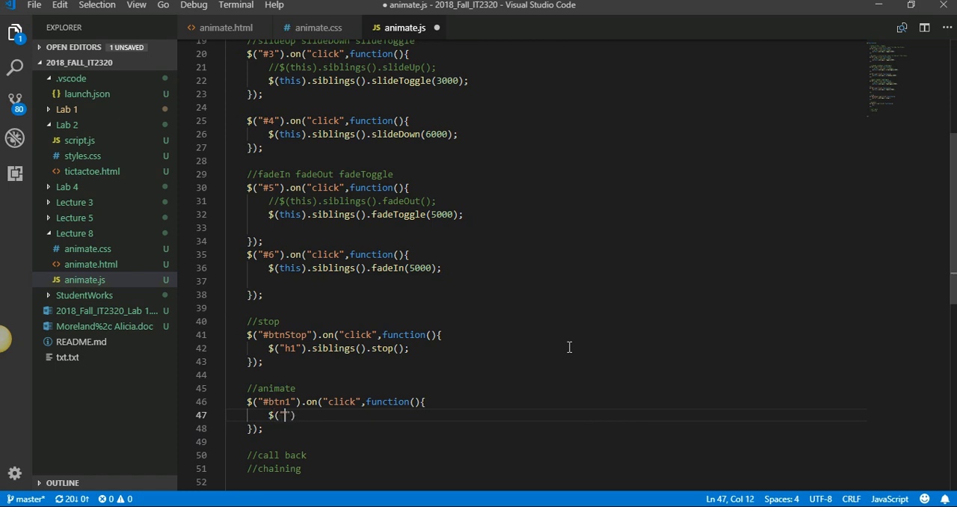
type("#box")
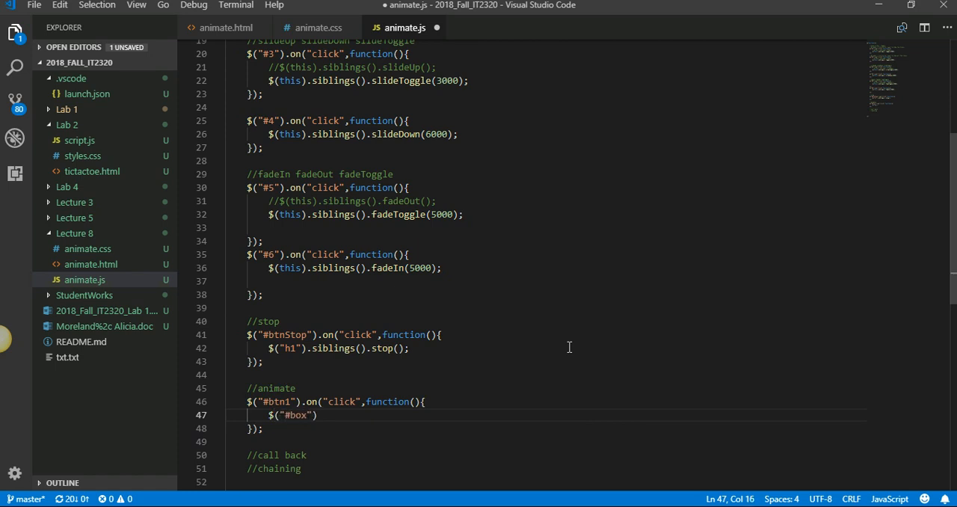
type(".animat")
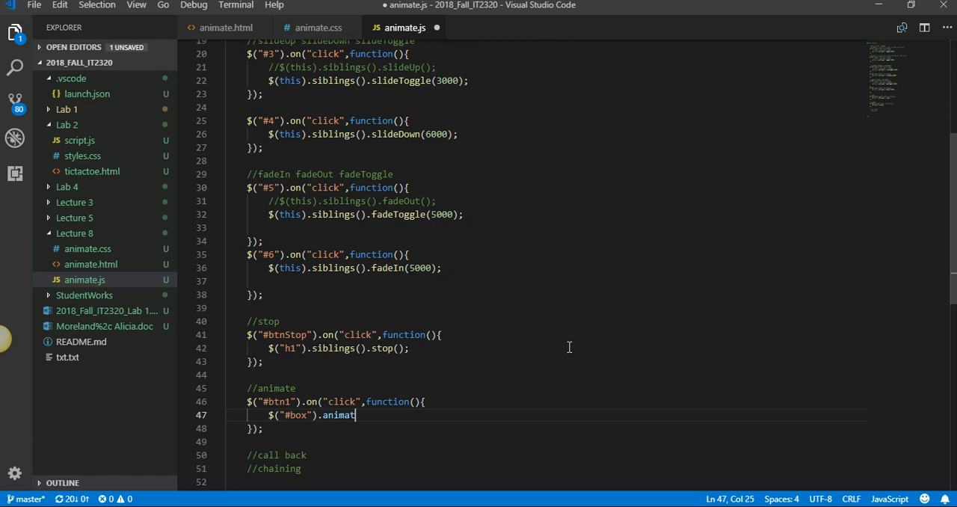
type("e();")
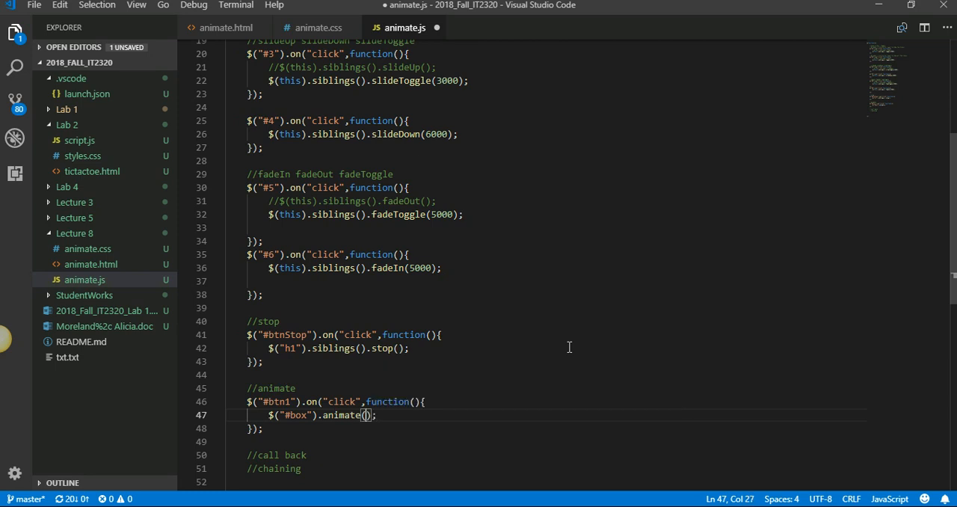
type("{}")
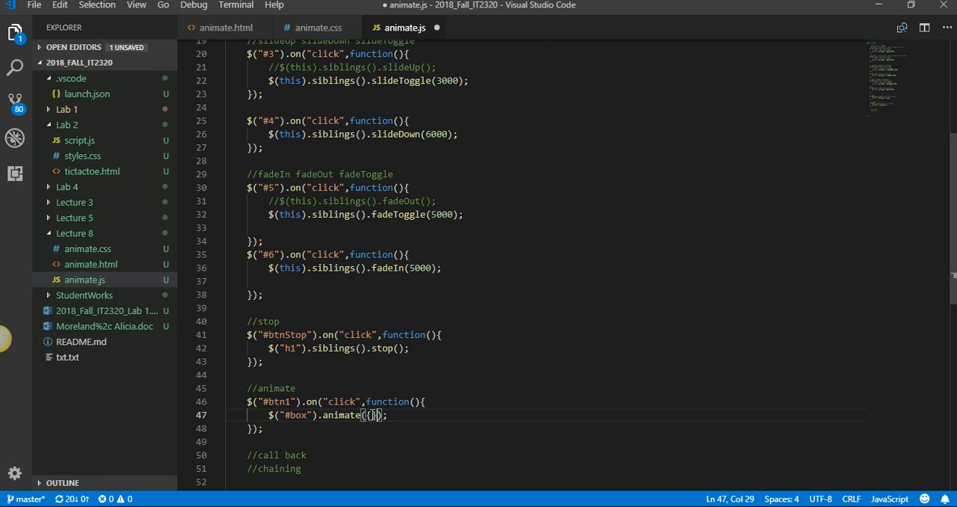
type(",")
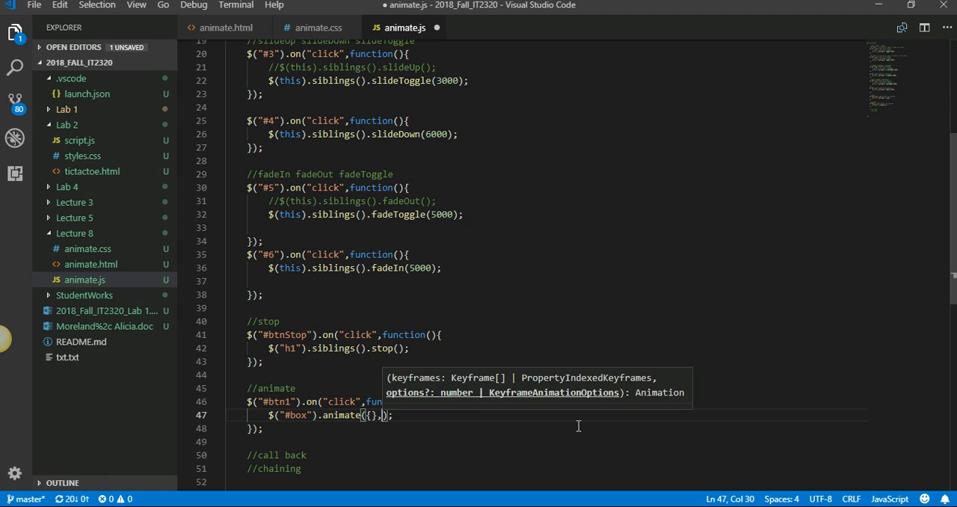
type("5000")
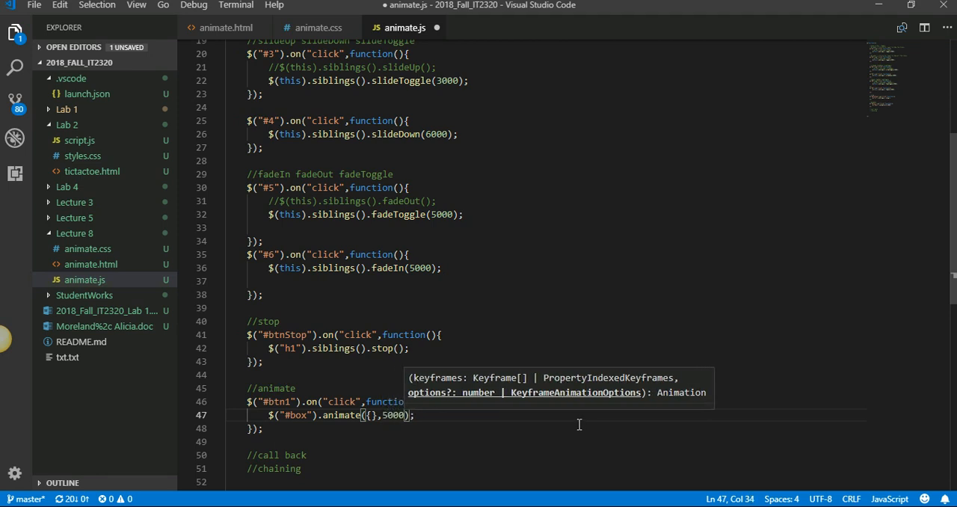
mouse_move(445, 308)
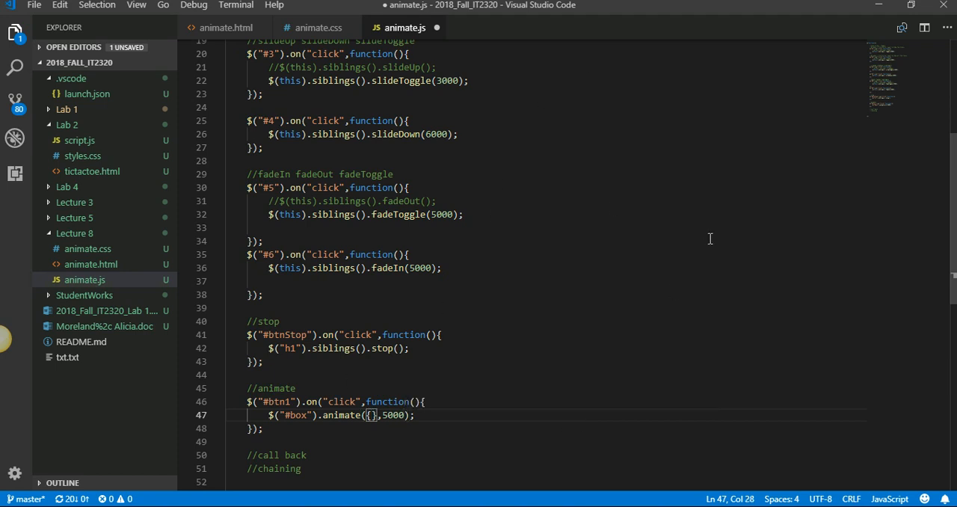
- Fill the animate object with width: "100px" and height: "100px" on separate lines
key("Enter")
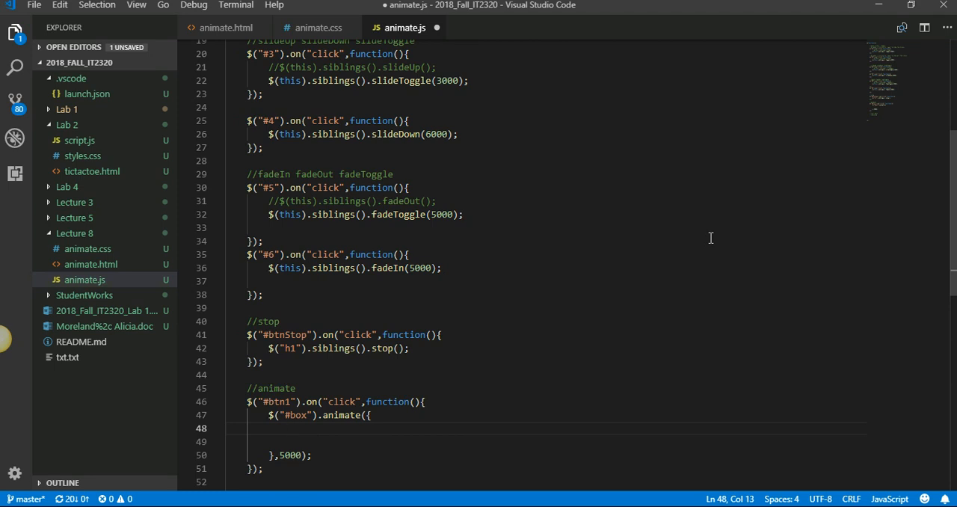
type("bo")
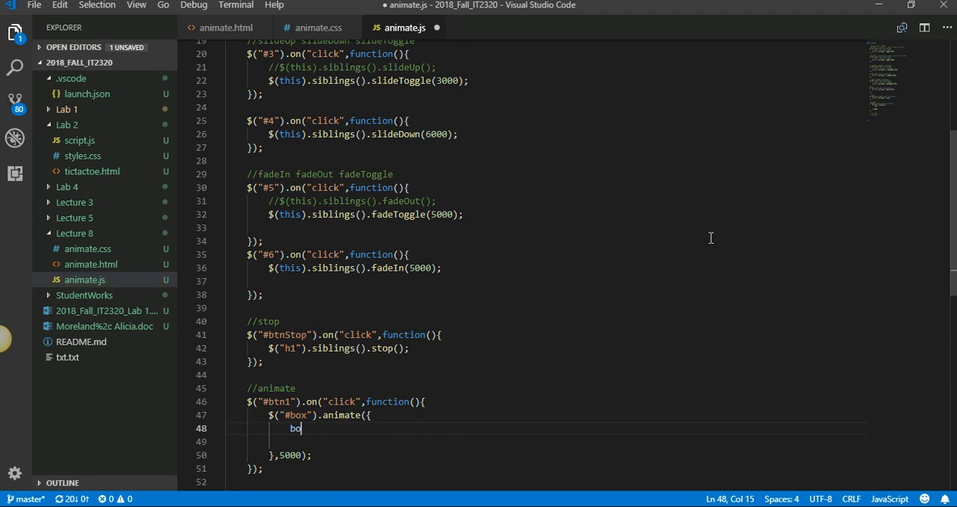
type("rder-")
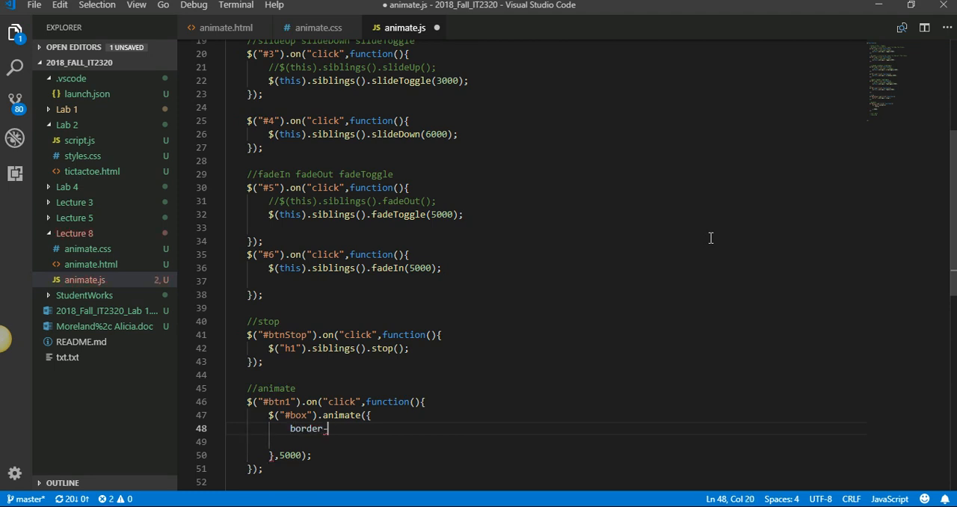
type("width")
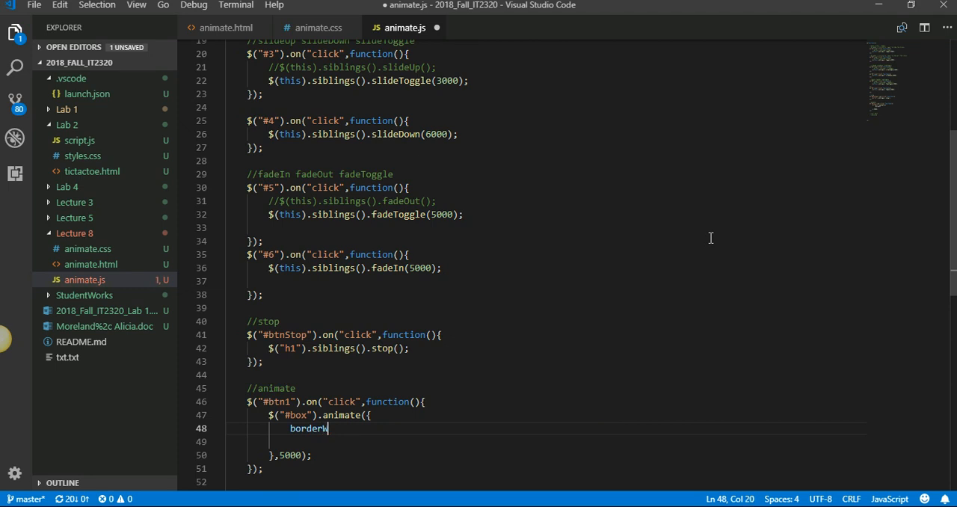
type("idth")
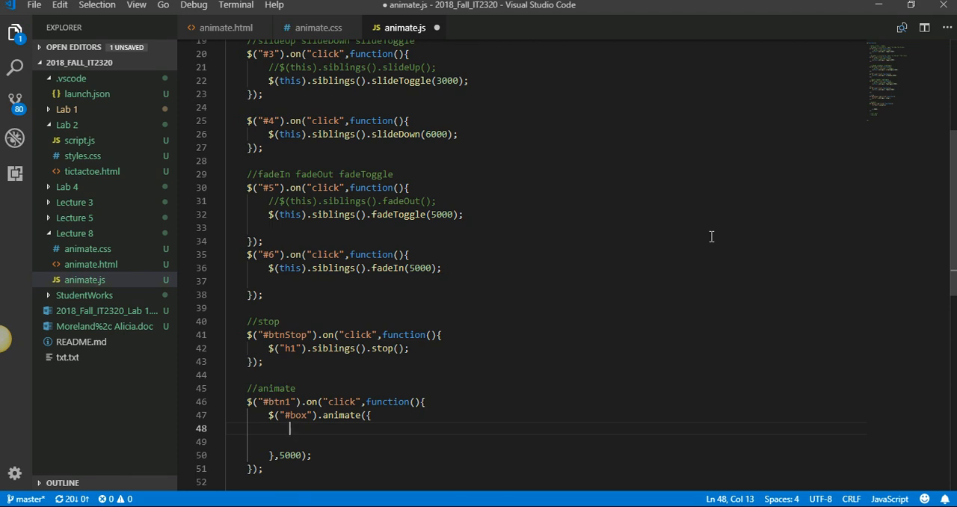
type("width")
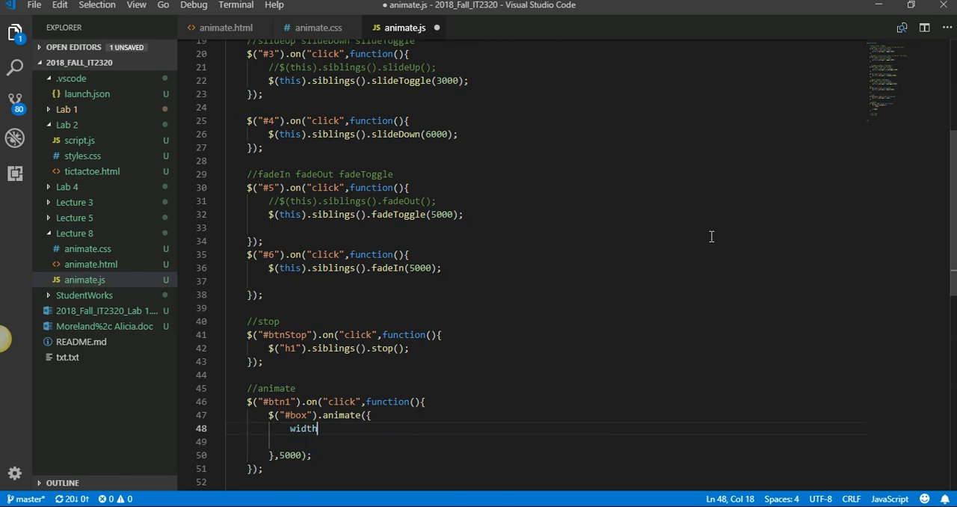
type(": \"\"")
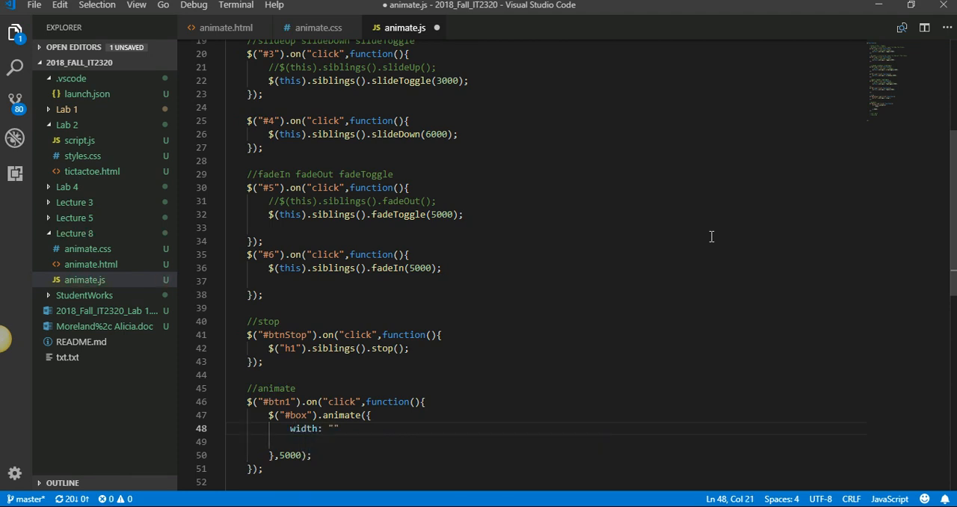
type("100px")
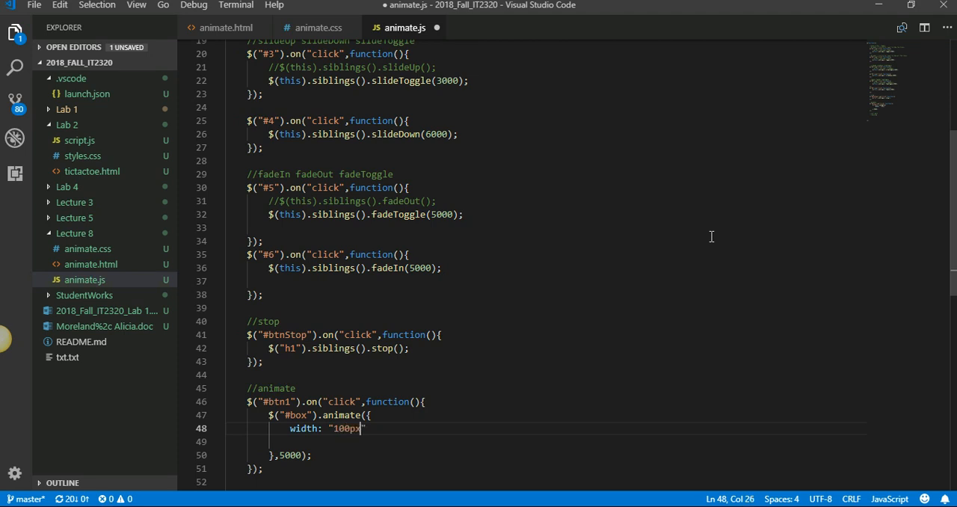
type("\",")
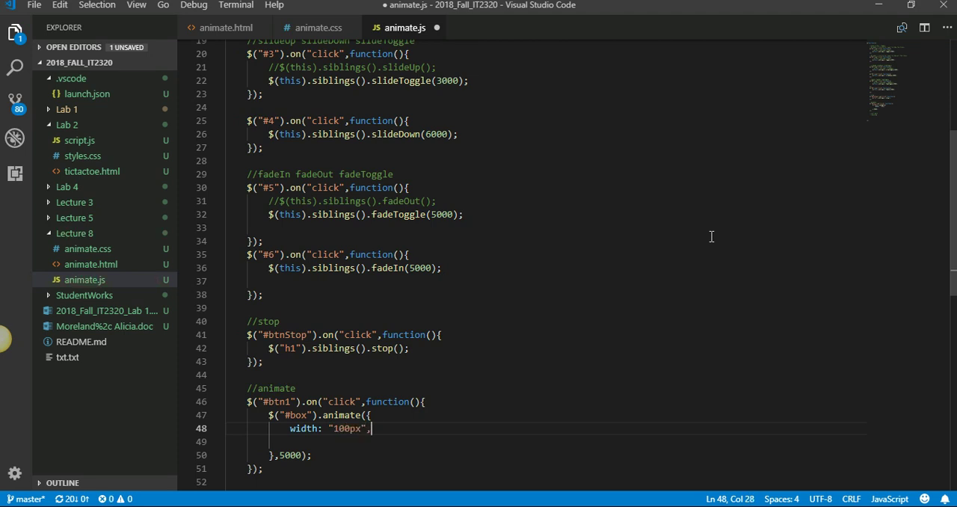
type("height: \"100\"")
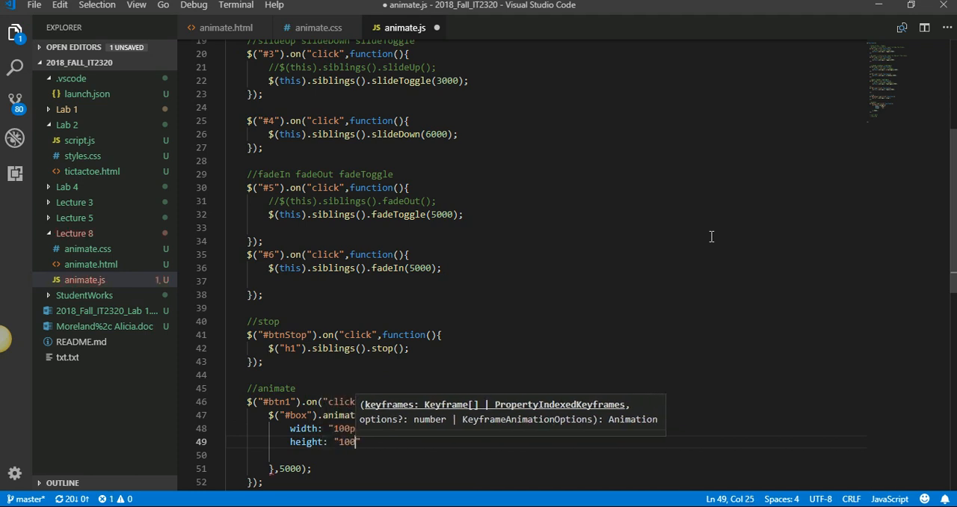
type("px")
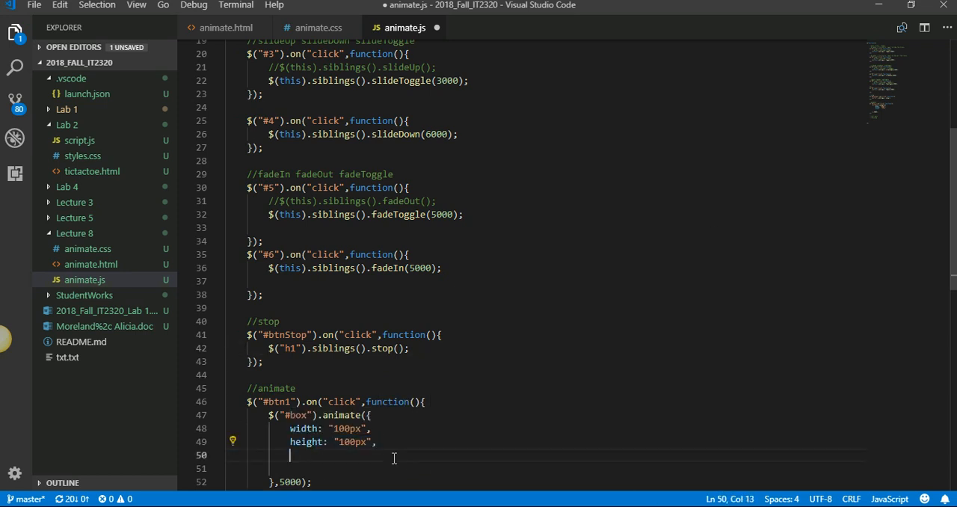
- Add opacity: 0.75, borderWidth 5px, borderStyle solid, fontSize 1.5em, plus //call back and //chaining comments
type("op")
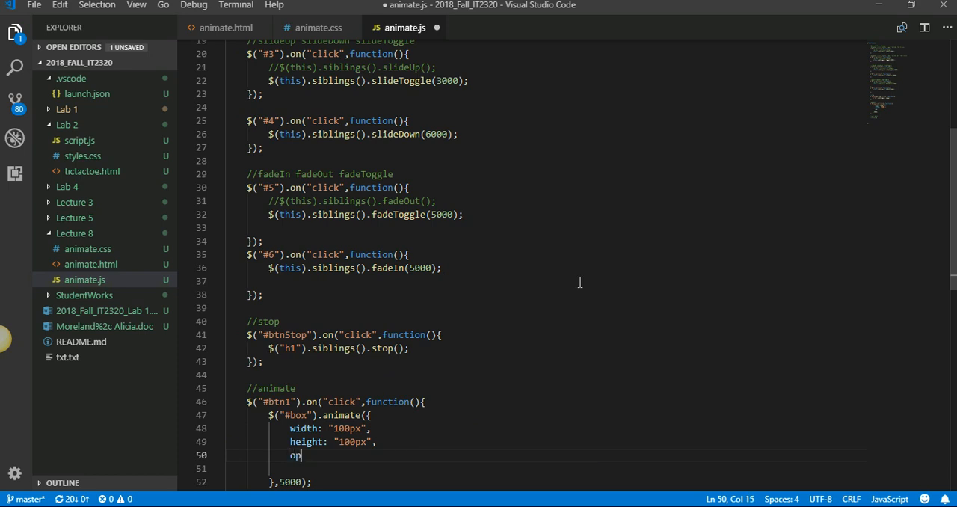
type("acity:")
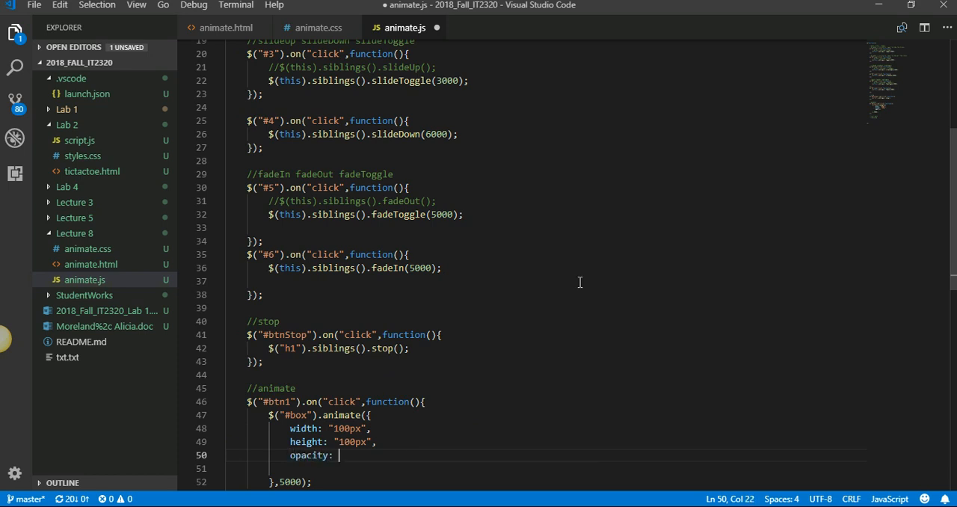
type("75")
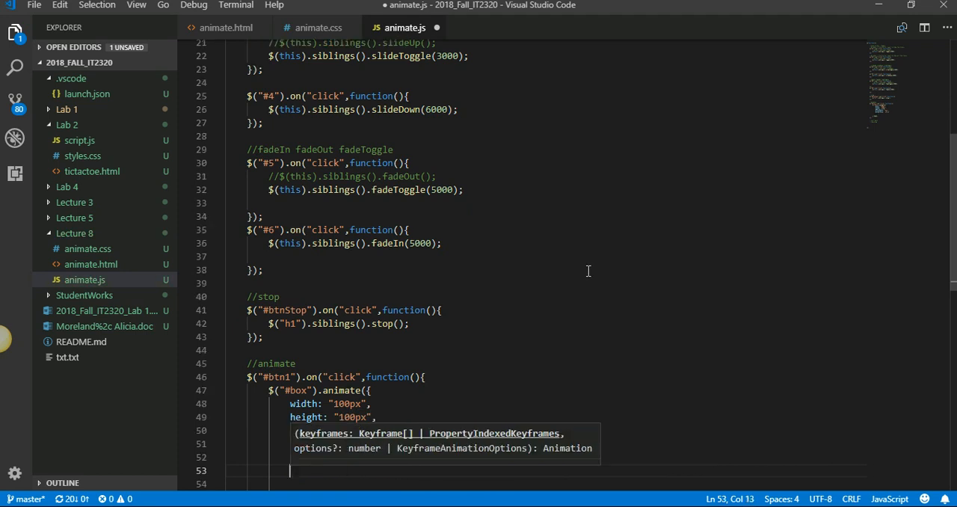
type("opacity: 0.75,")
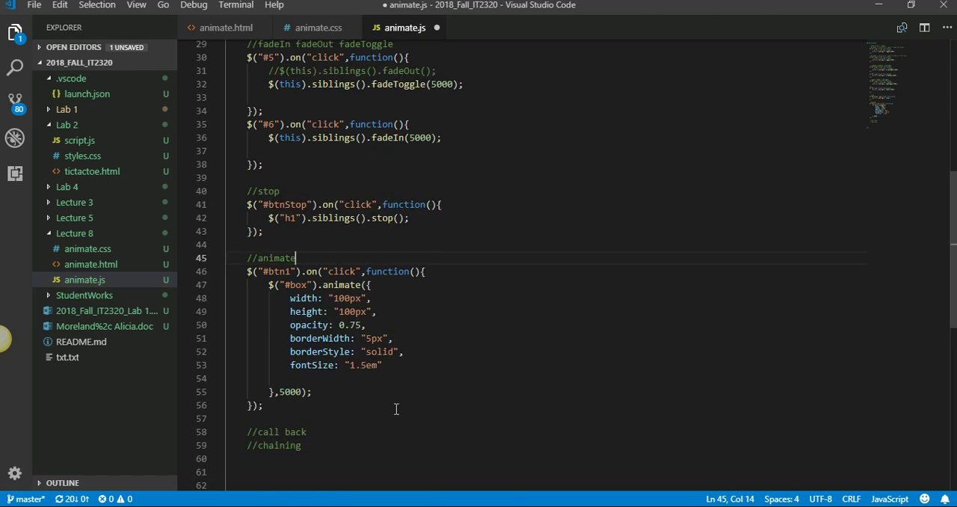
left_click(380, 365)
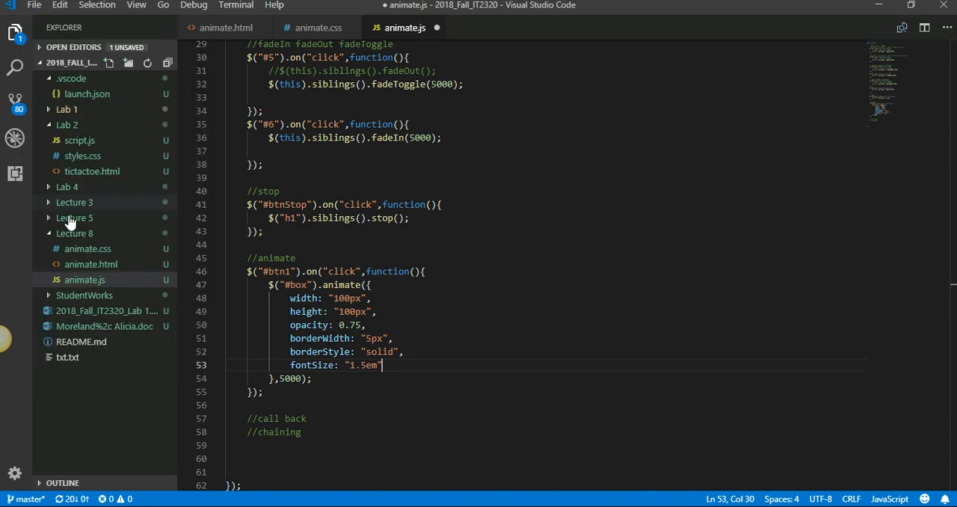
- View the #box rule in animate.css with its green background and darkgreen border
left_click(215, 27)
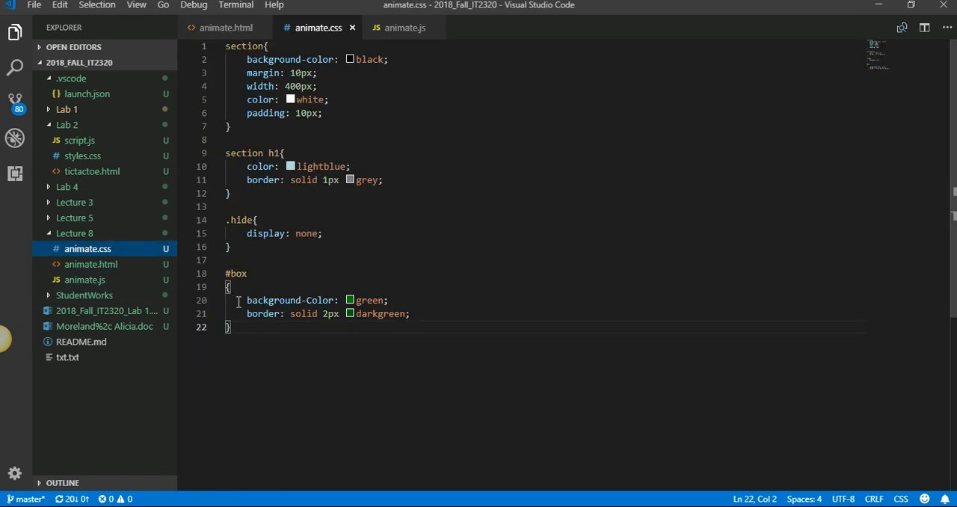
mouse_move(451, 323)
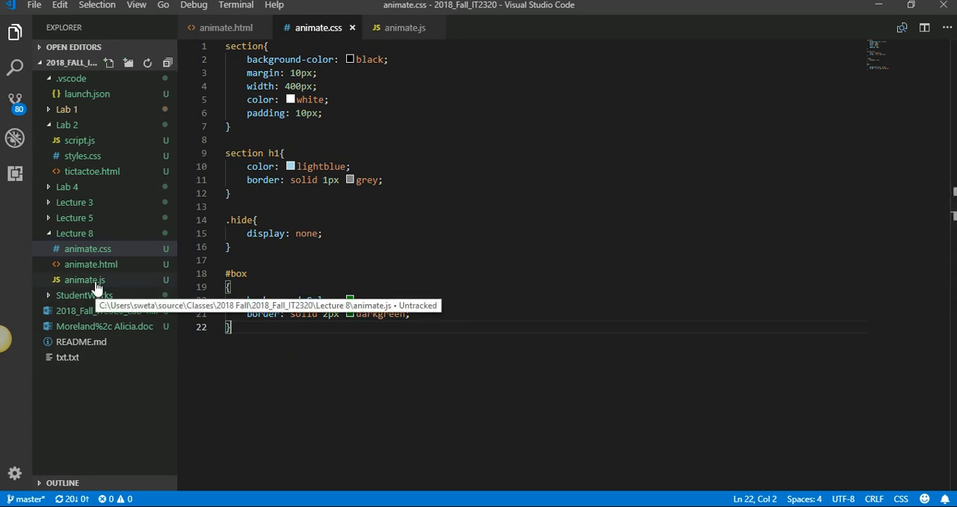
- Delete the borderWidth and borderStyle lines from the #box animation and save animate.js
left_click(78, 279)
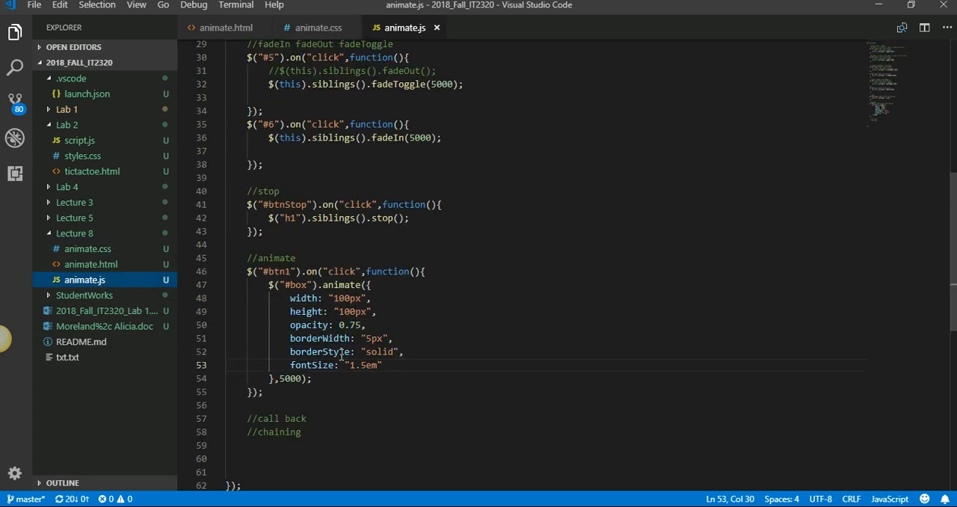
left_click_drag(290, 338, 400, 351)
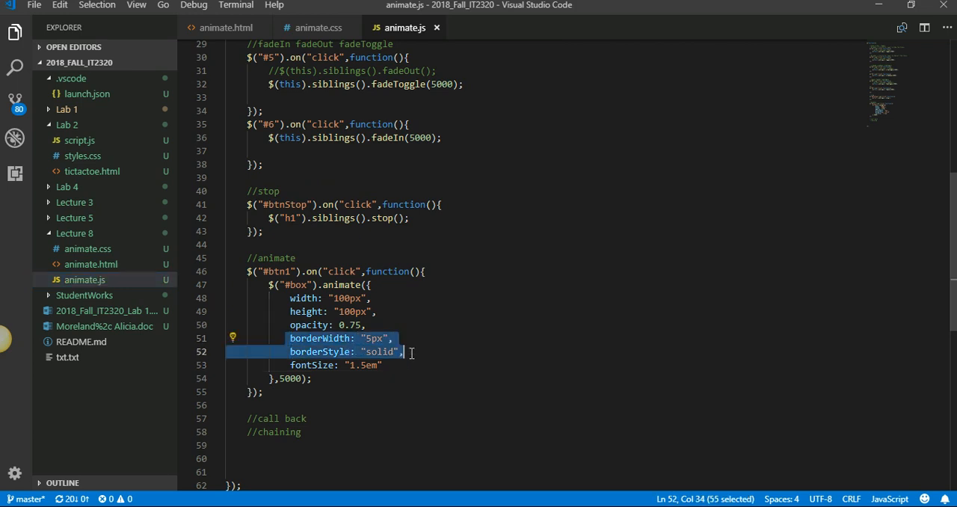
key("Delete")
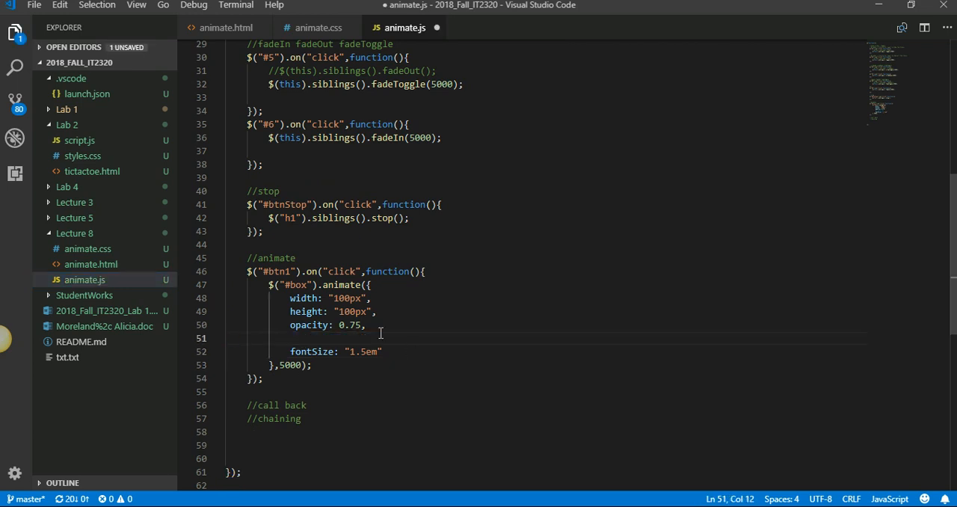
key("Backspace")
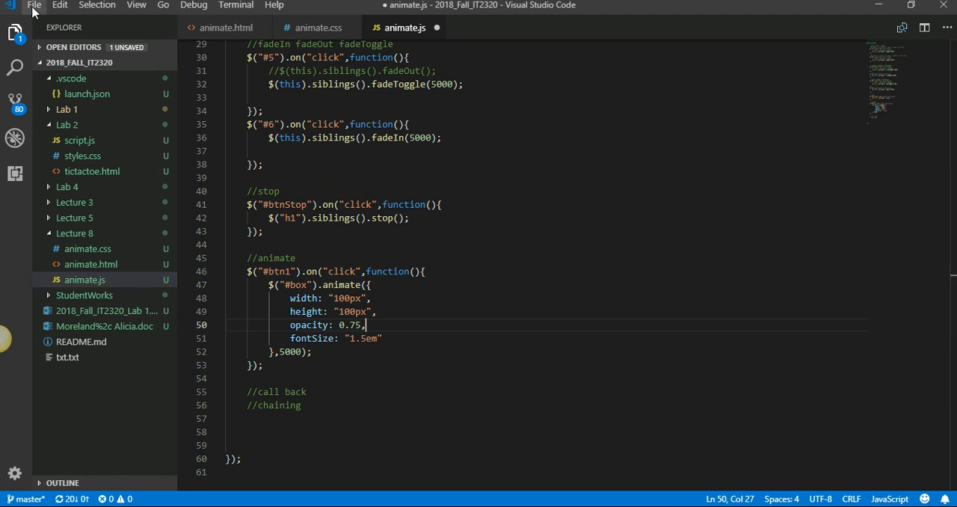
key("Ctrl+s")
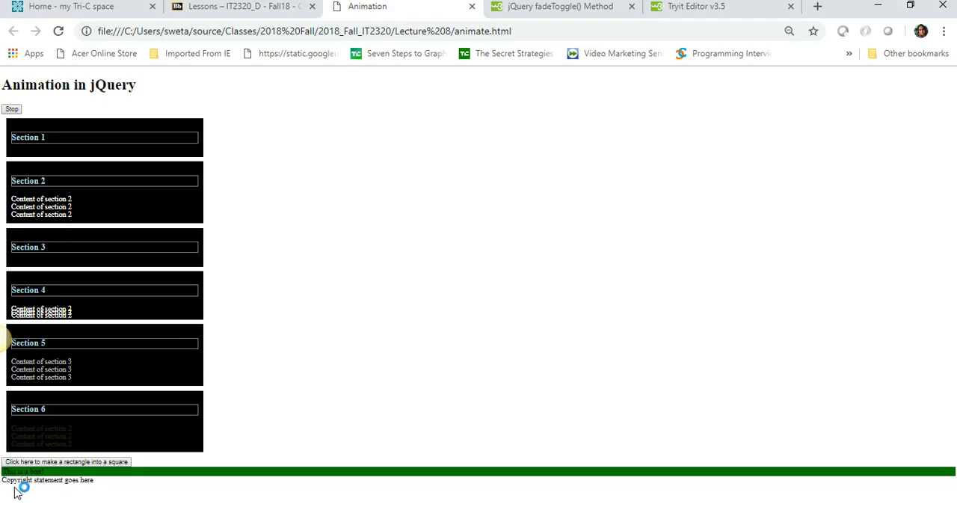
mouse_move(866, 457)
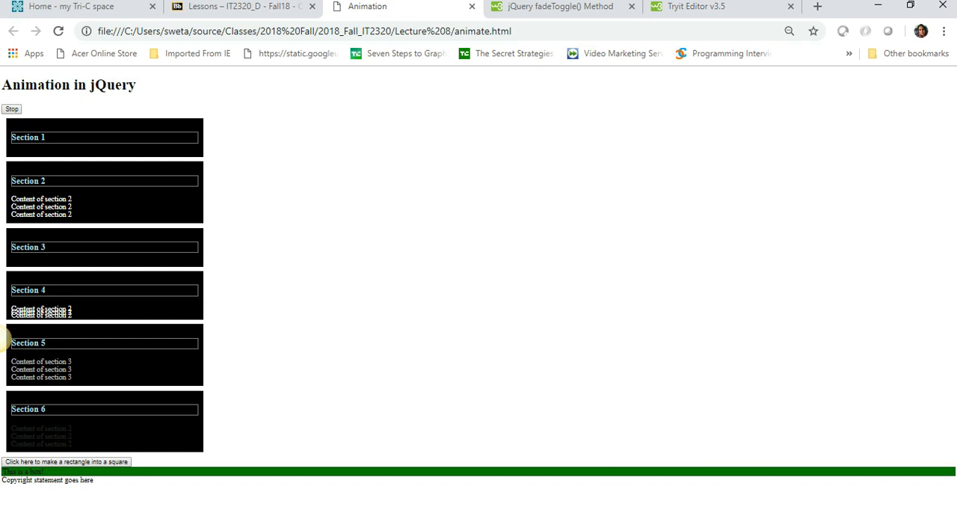
- Reload the test page and run the rectangle-to-square animation to shrink the green bar
left_click(790, 30)
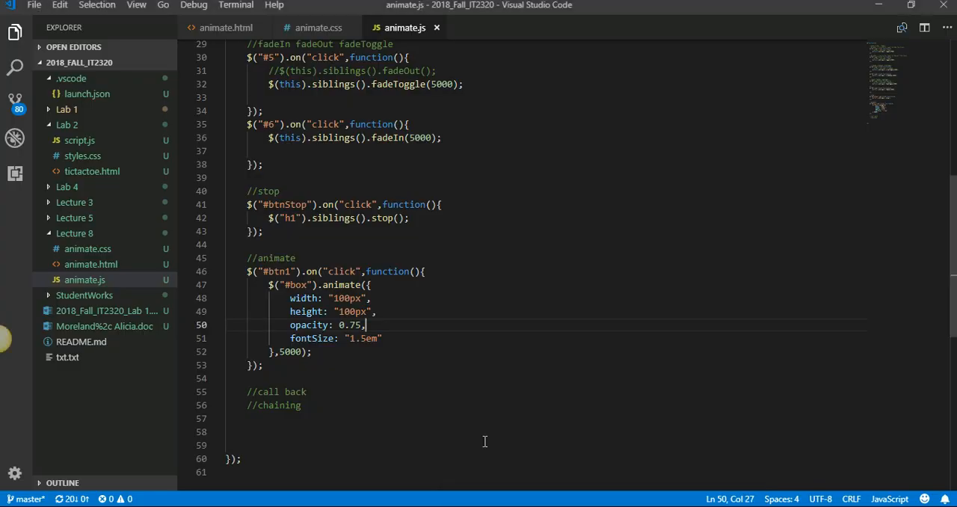
left_click(31, 6)
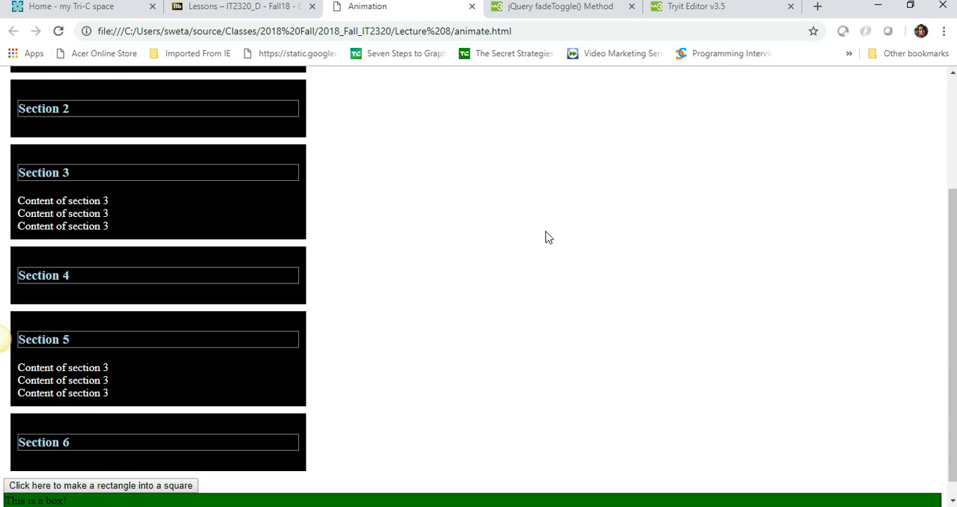
scroll("down", 3)
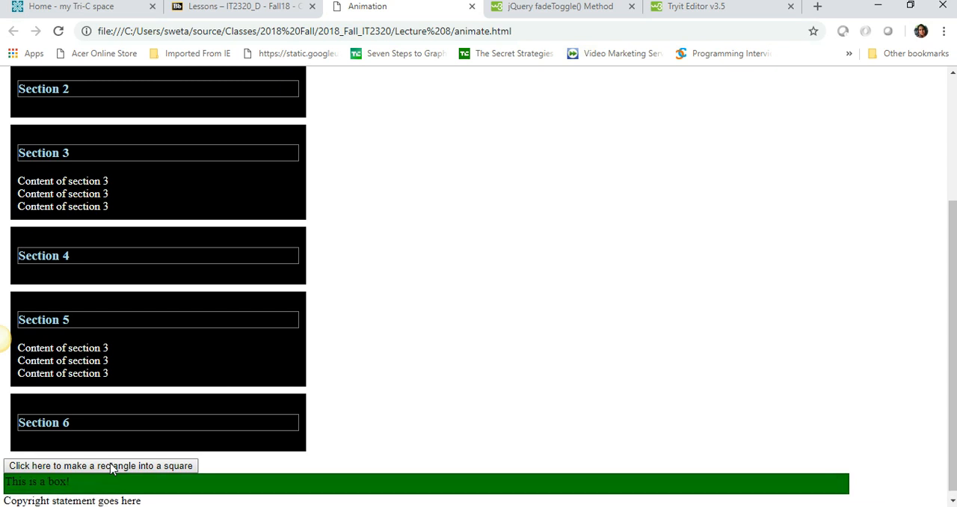
left_click(102, 466)
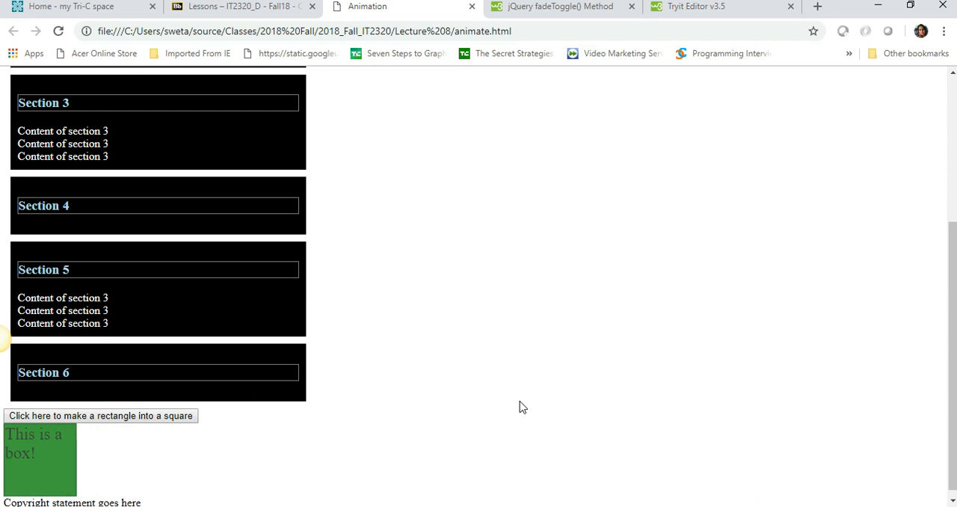
scroll("down", 3)
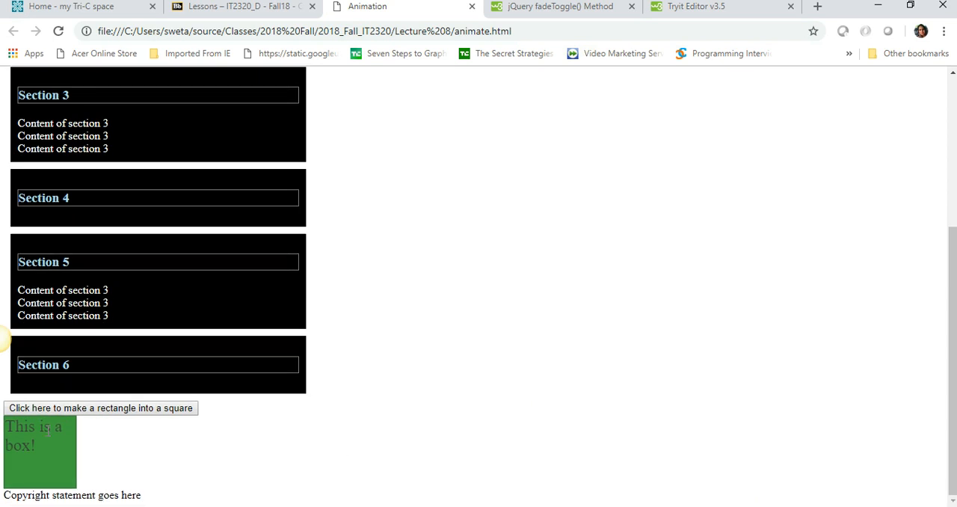
mouse_move(6, 445)
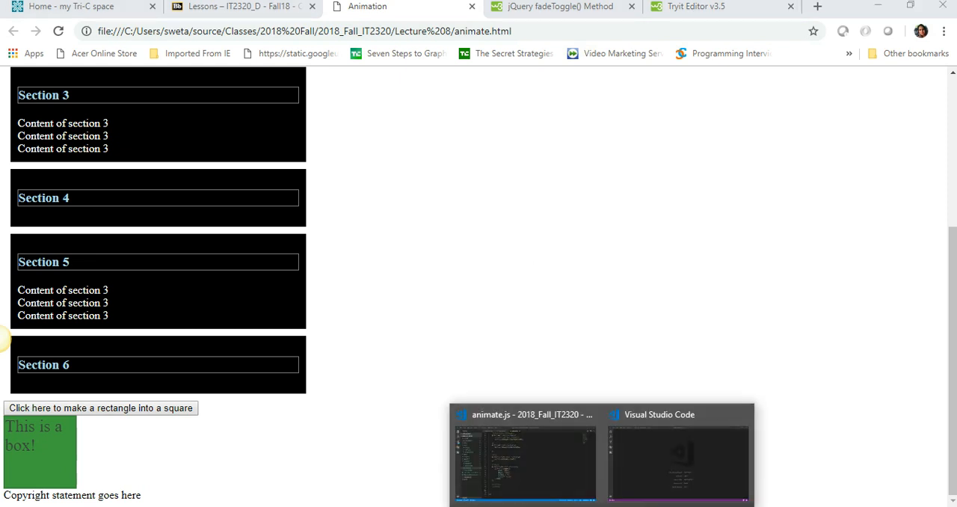
- Delete the ,5000 duration from the #box animate call and rerun the animation in Chrome
left_click(516, 464)
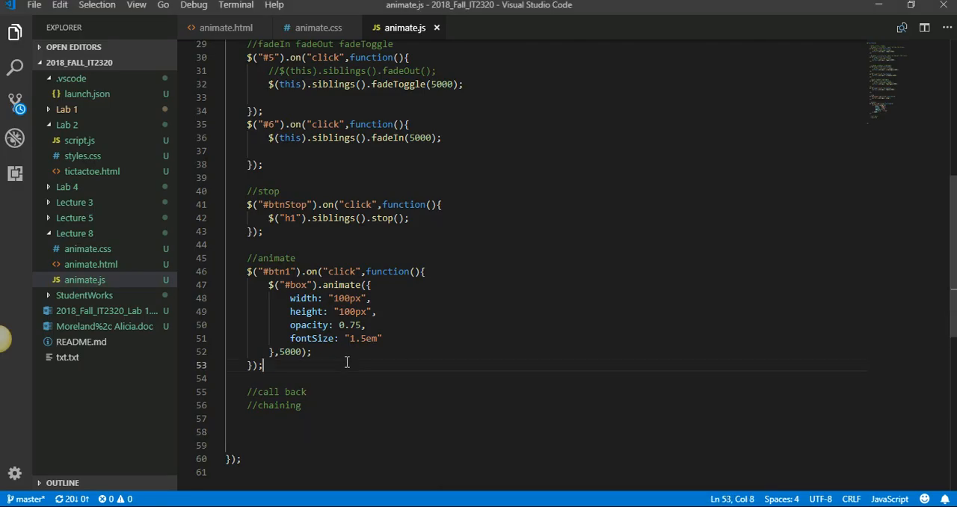
left_click_drag(276, 352, 299, 351)
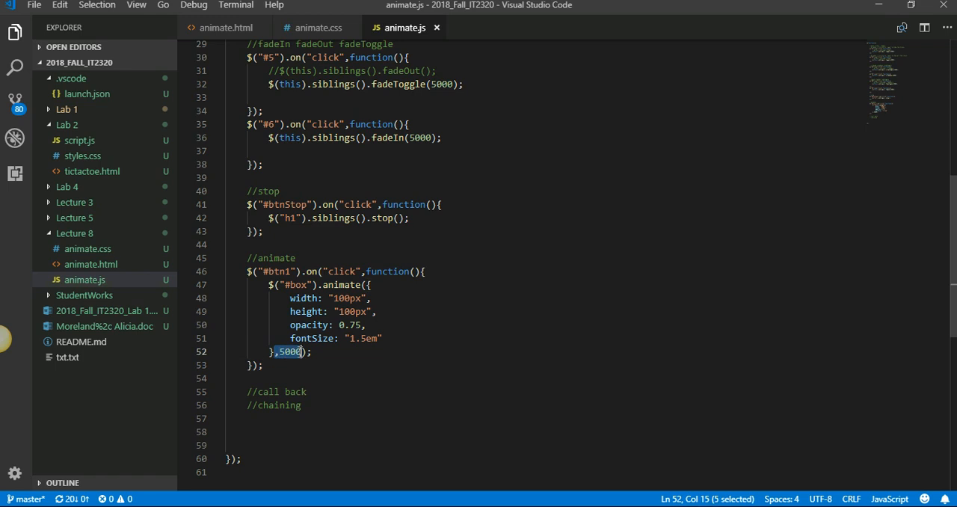
key("Delete")
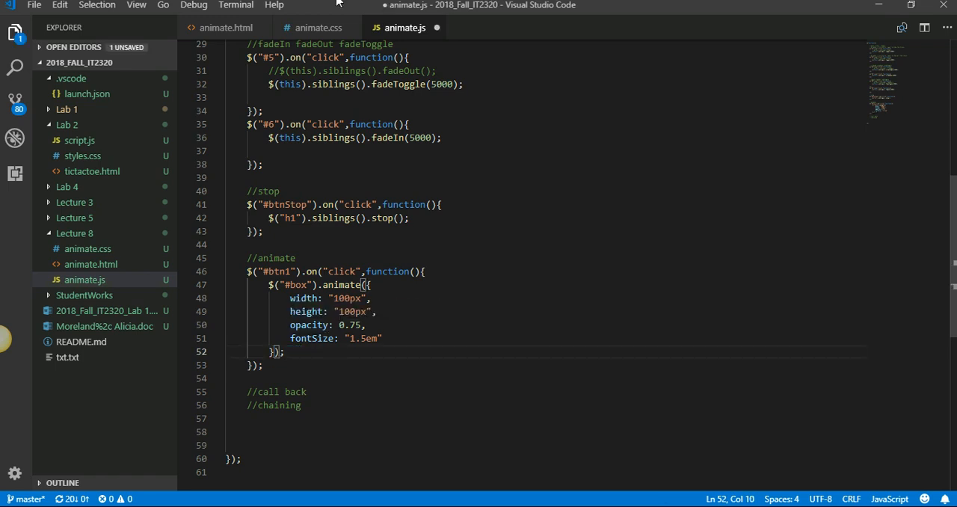
left_click(33, 6)
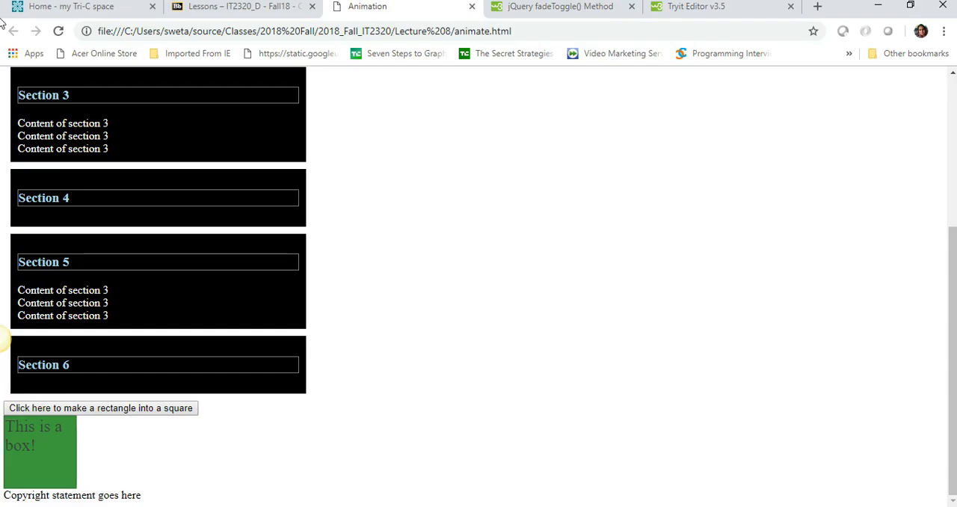
left_click(99, 409)
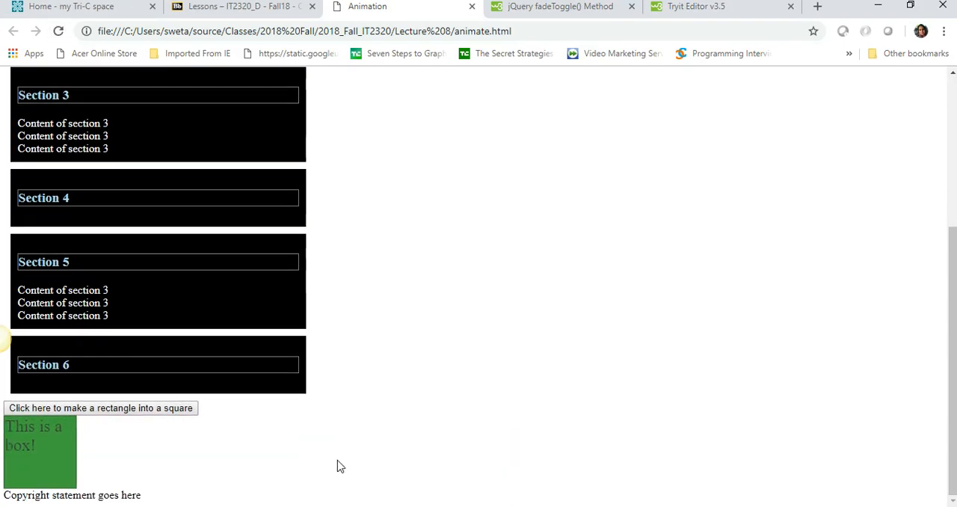
mouse_move(112, 472)
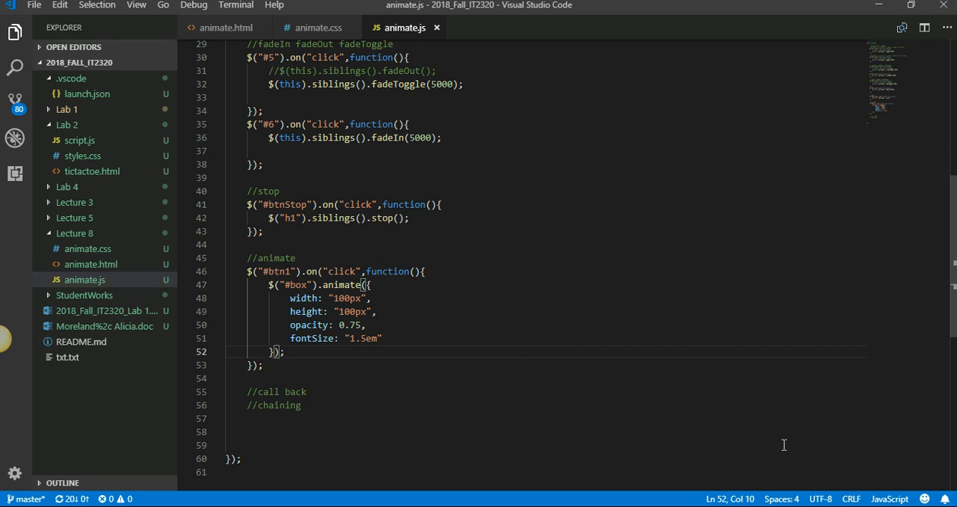
- Restore the ,5000 duration argument on the #box animate call
type(",5000")
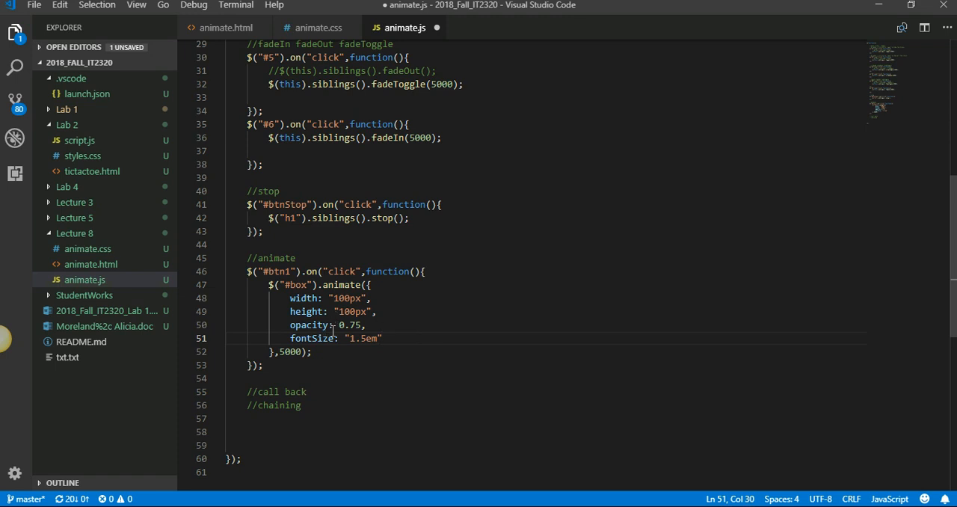
left_click(33, 5)
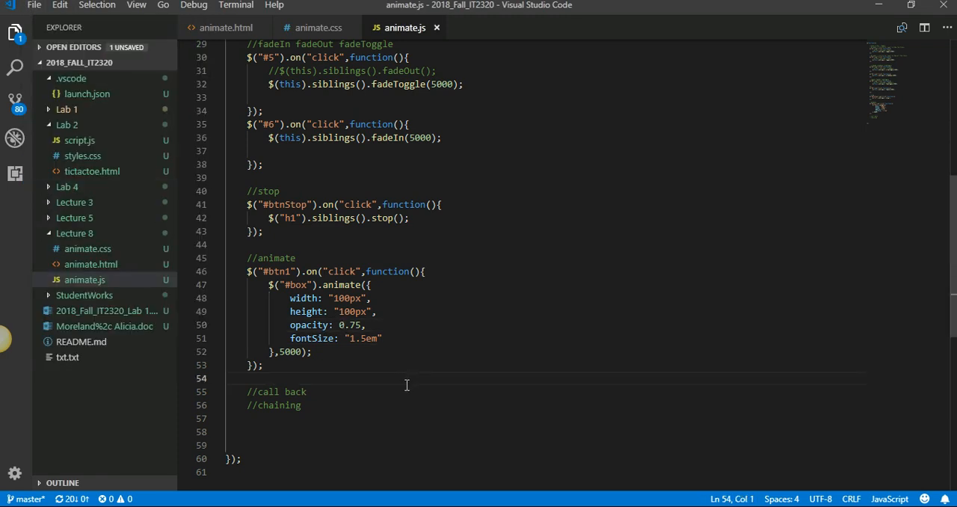
mouse_move(415, 379)
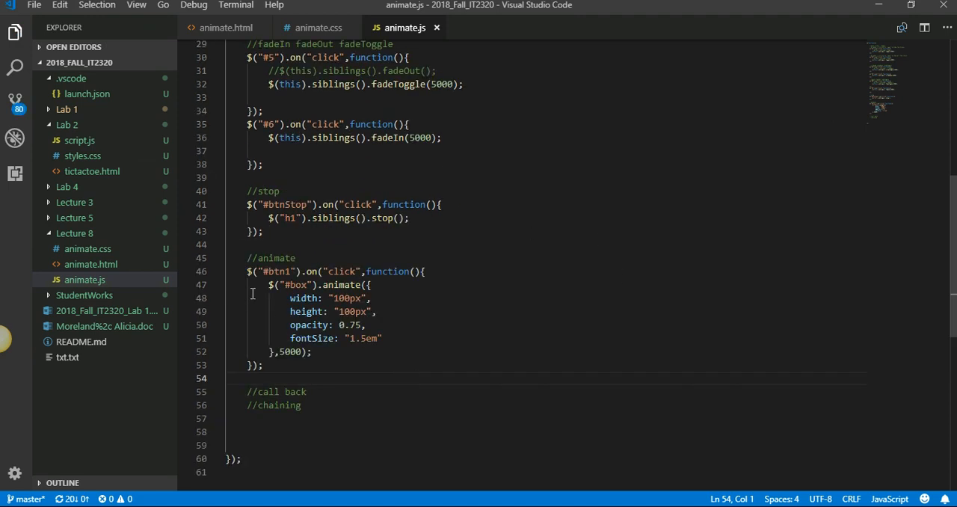
- Duplicate the animate call twice: second to 500px, opacity 0.90, fontSize 1em; third back to 100px; save
left_click_drag(269, 284, 317, 351)
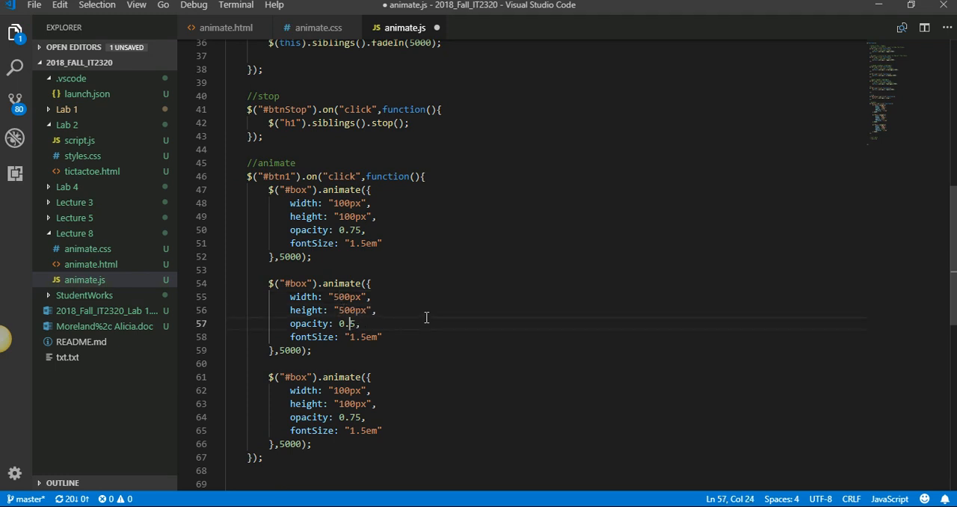
key("Backspace")
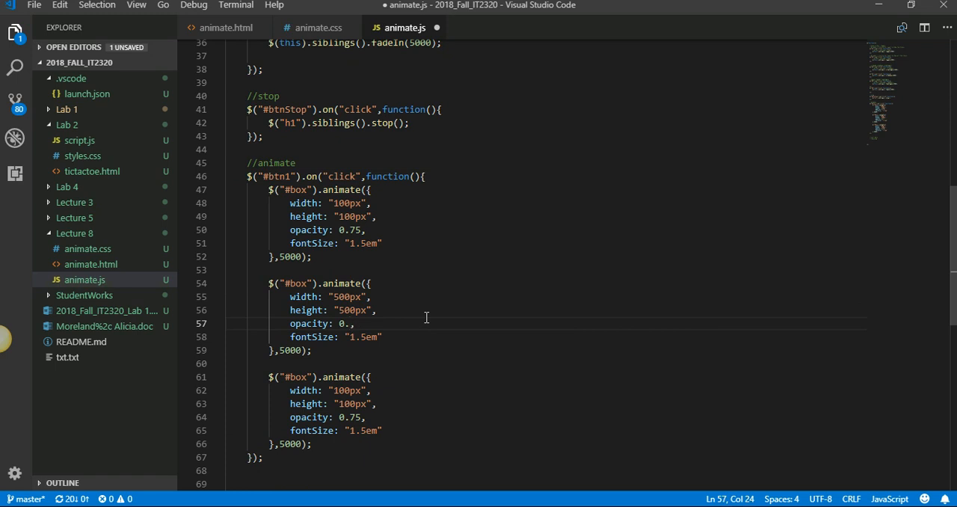
type("90")
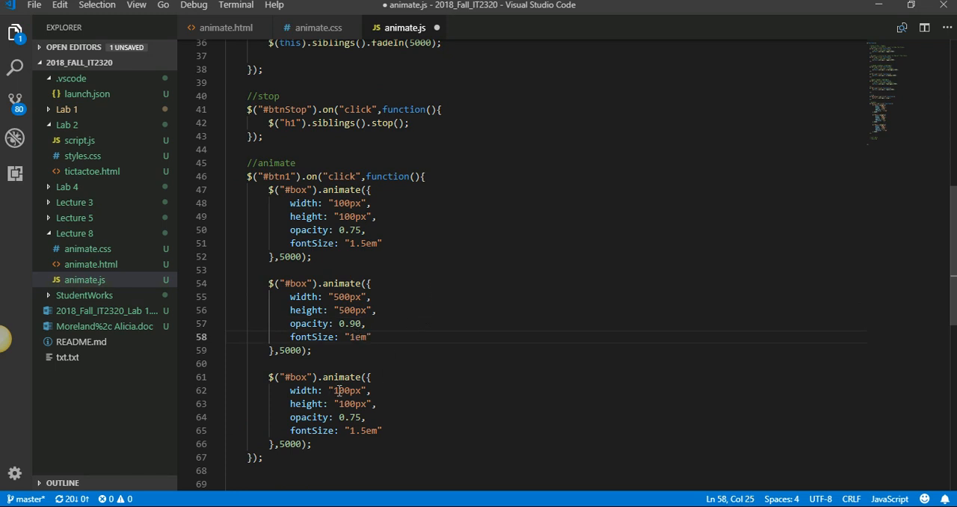
left_click(380, 430)
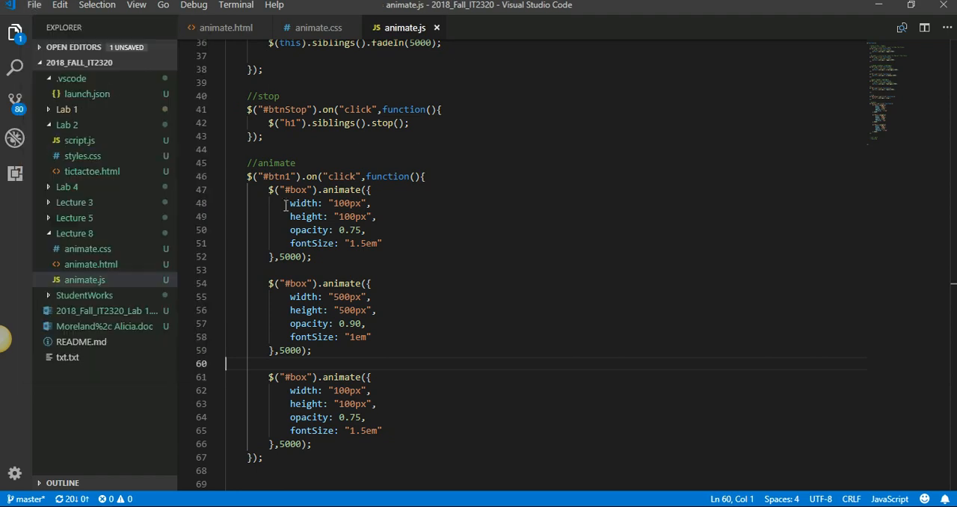
mouse_move(431, 383)
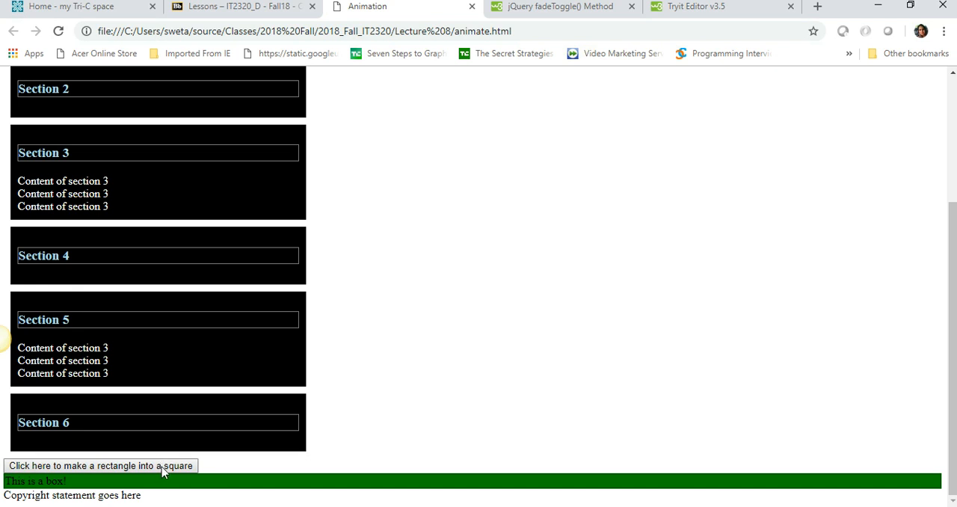
mouse_move(209, 430)
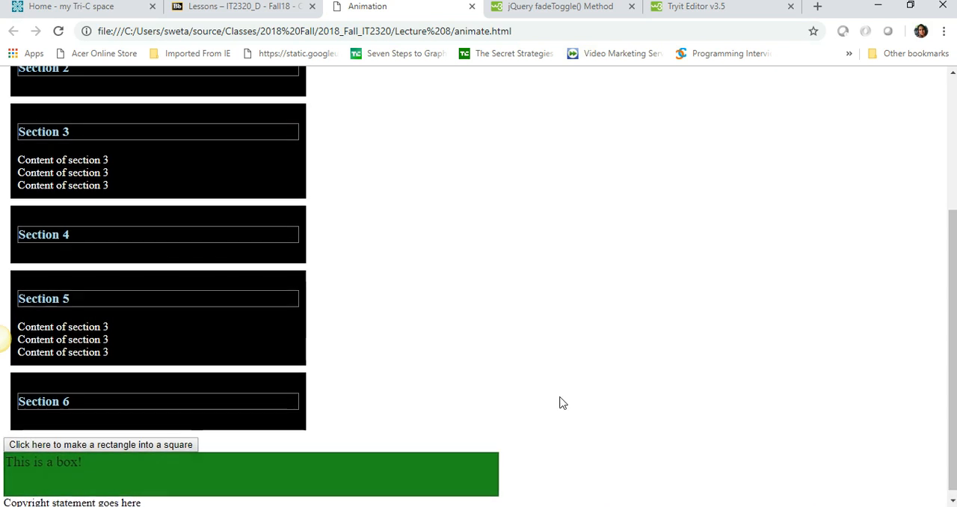
- Run the queued #box animations in Chrome, watching the box shrink then grow again
left_click(99, 446)
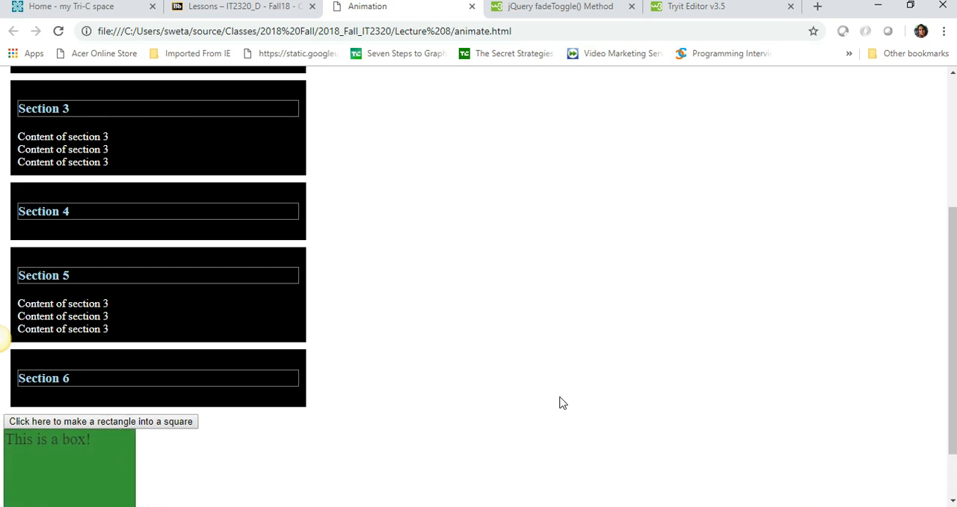
left_click(99, 422)
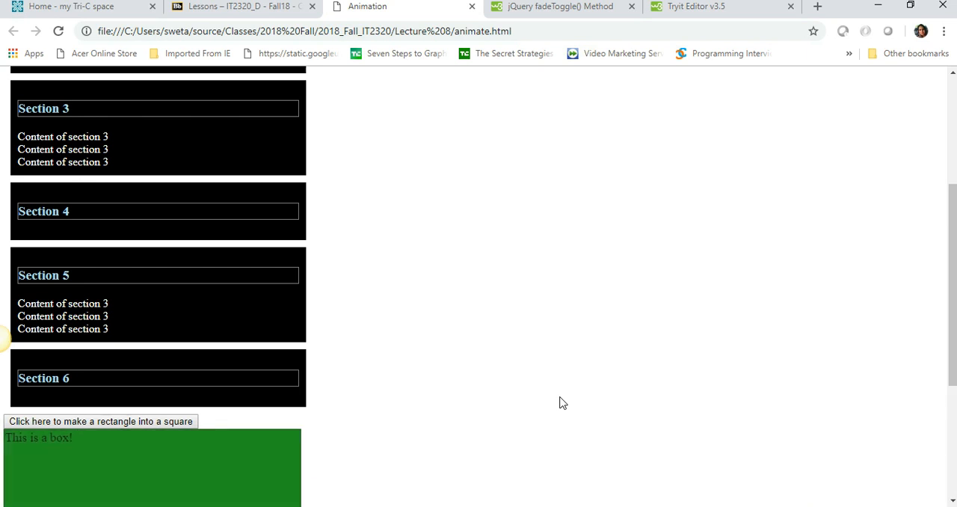
scroll("down", 3)
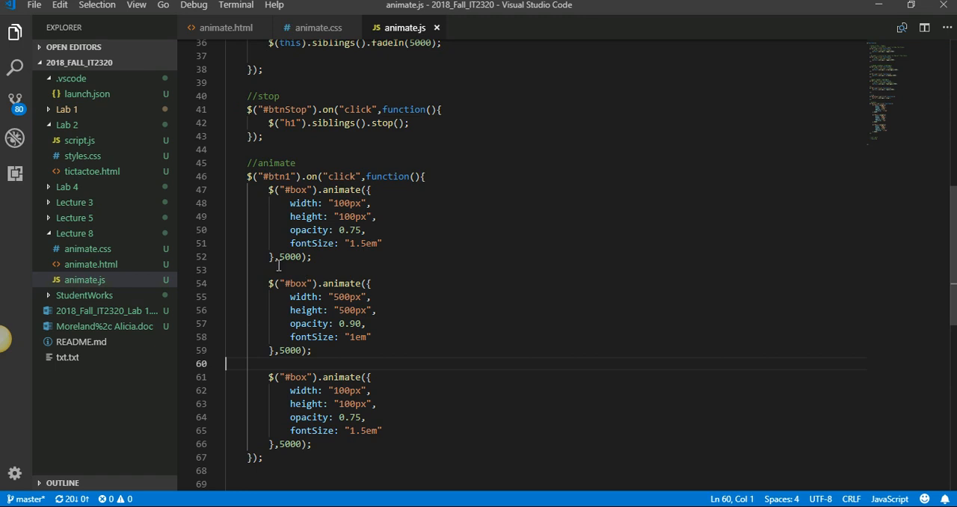
- Add the comment '//queueing => multiple animations on a single element' above the second animate call
type("//")
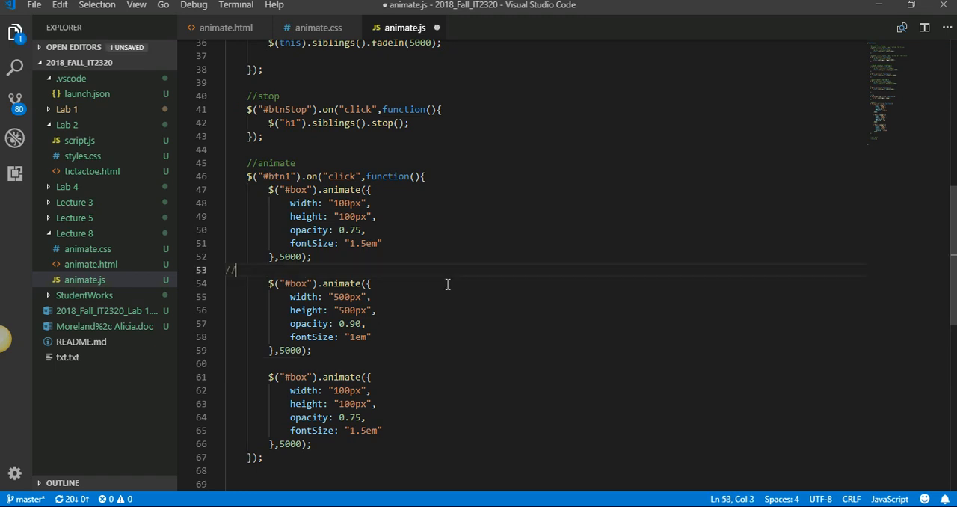
type("queueing")
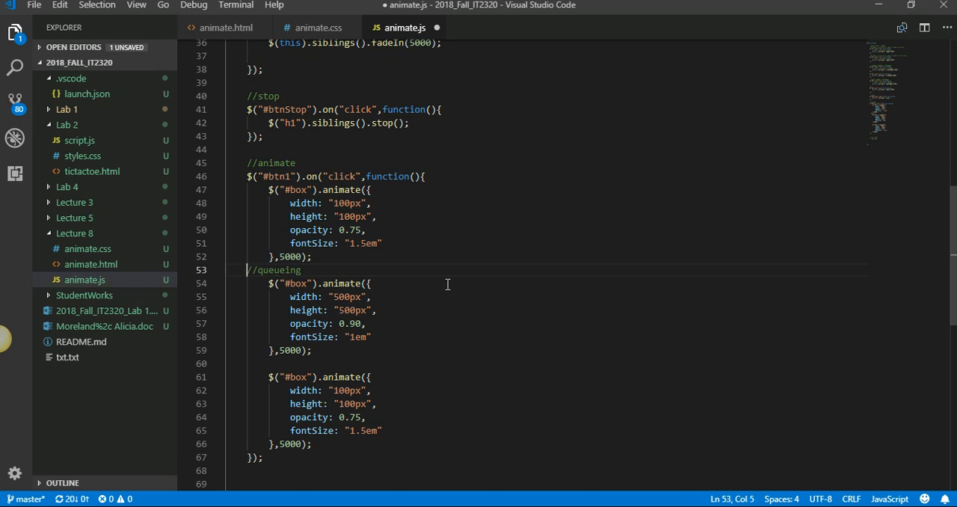
key("Enter")
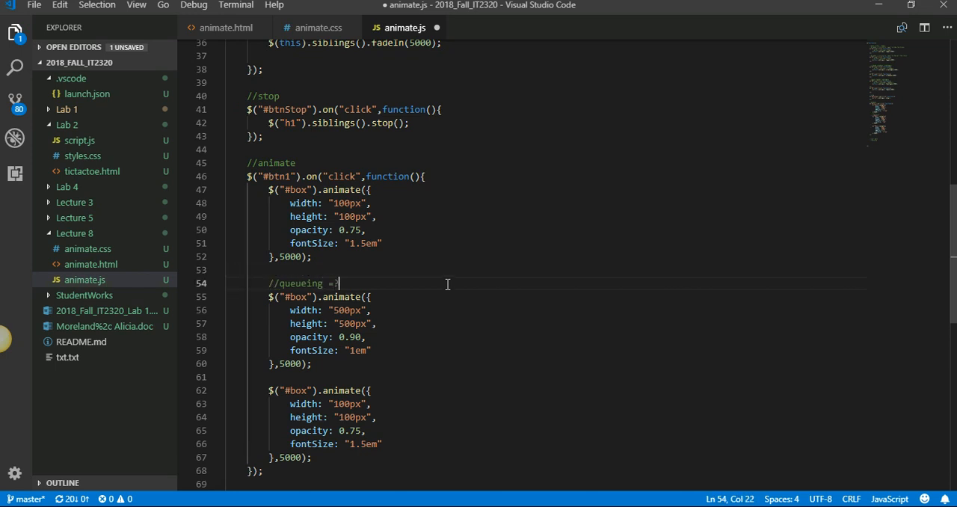
type("multiple animations")
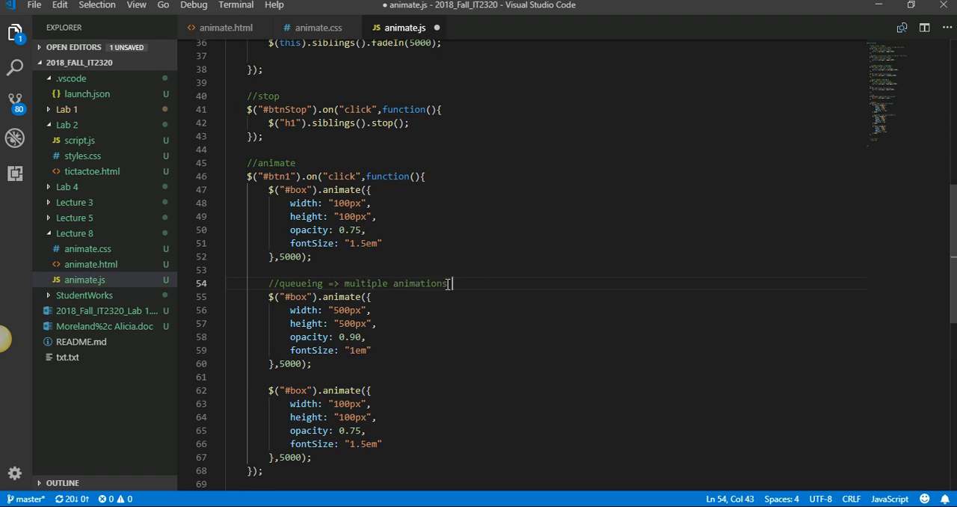
type("on a single")
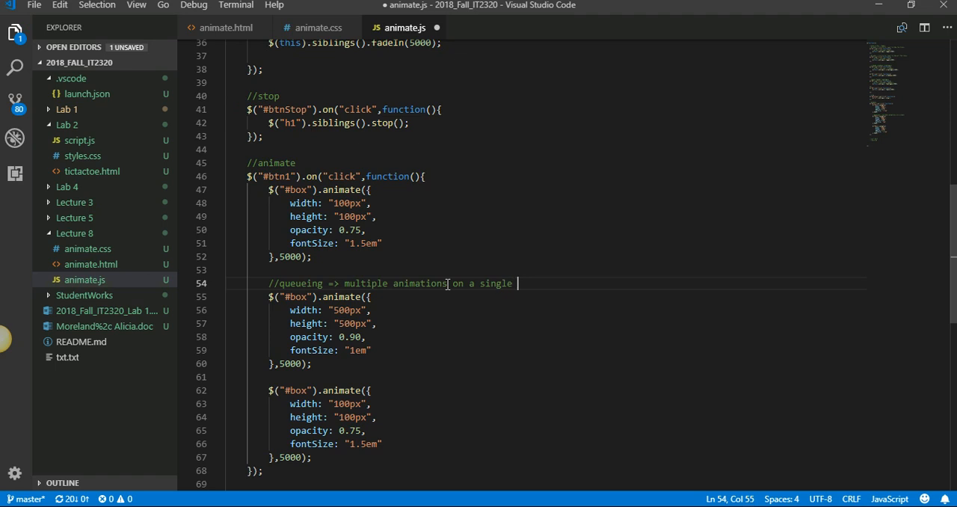
type("element")
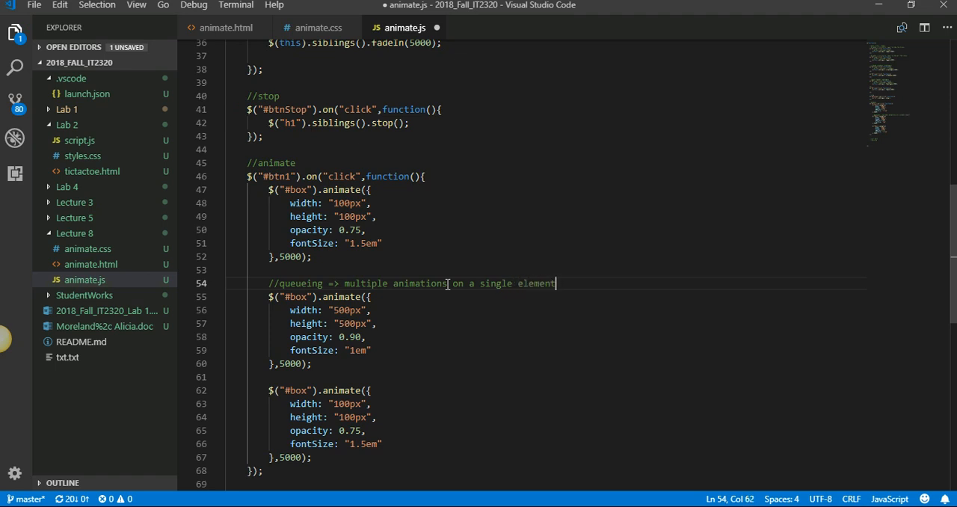
mouse_move(454, 273)
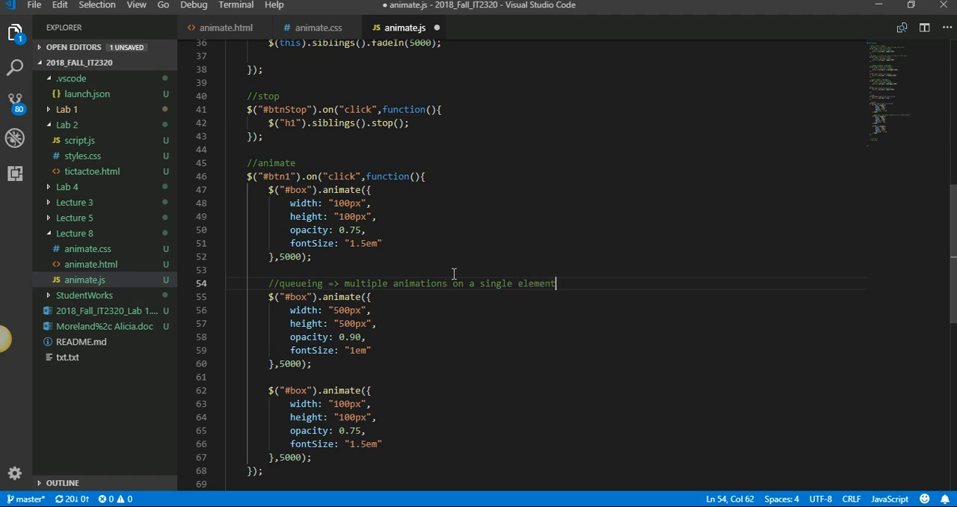
- Set the second call's duration to 500 ms, then rerun the box animation in Chrome
left_click(806, 495)
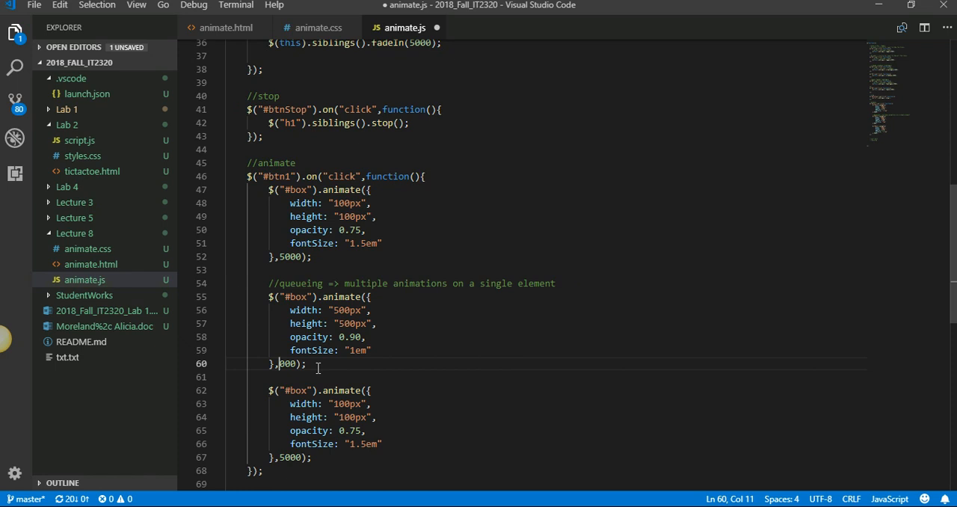
type("5")
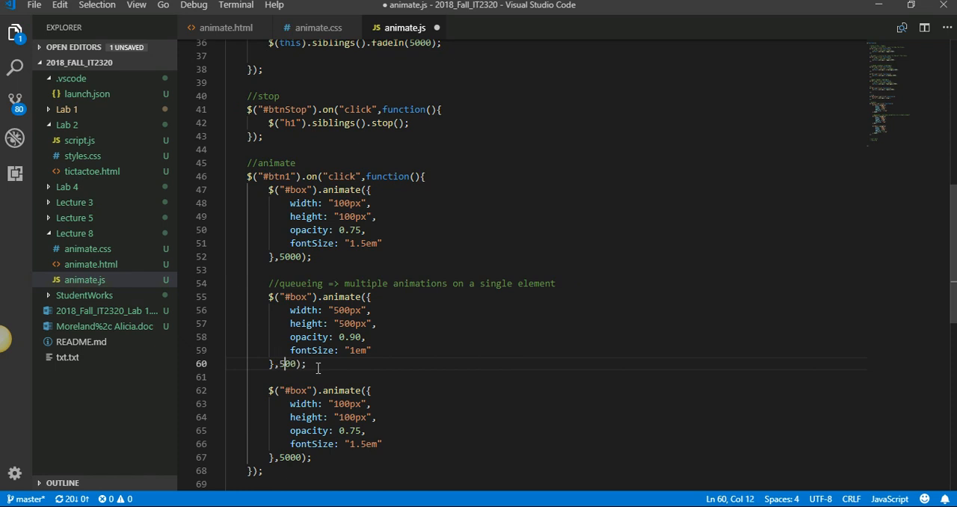
left_click(36, 6)
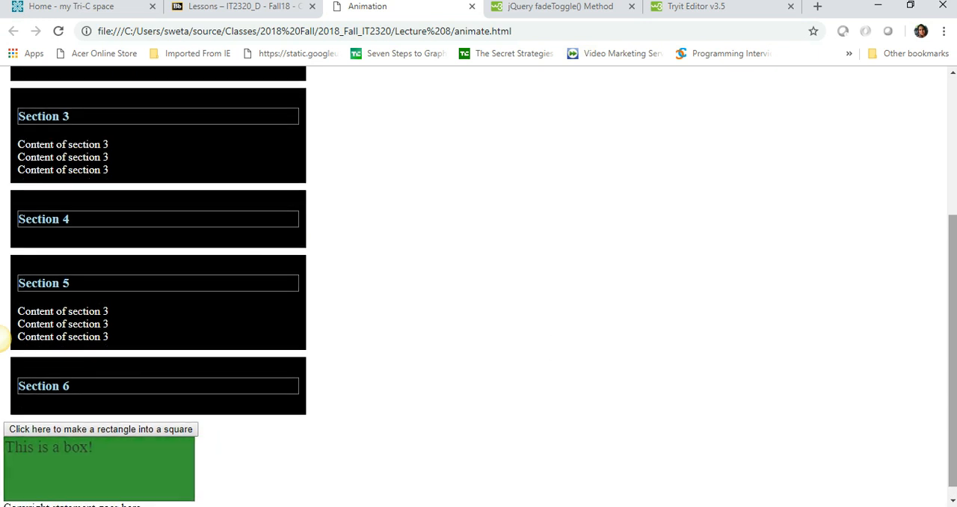
left_click(98, 430)
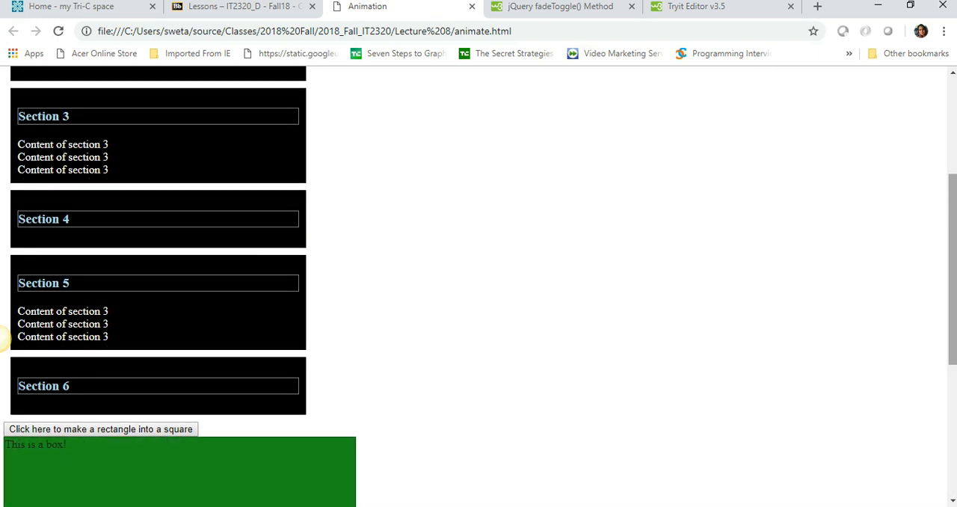